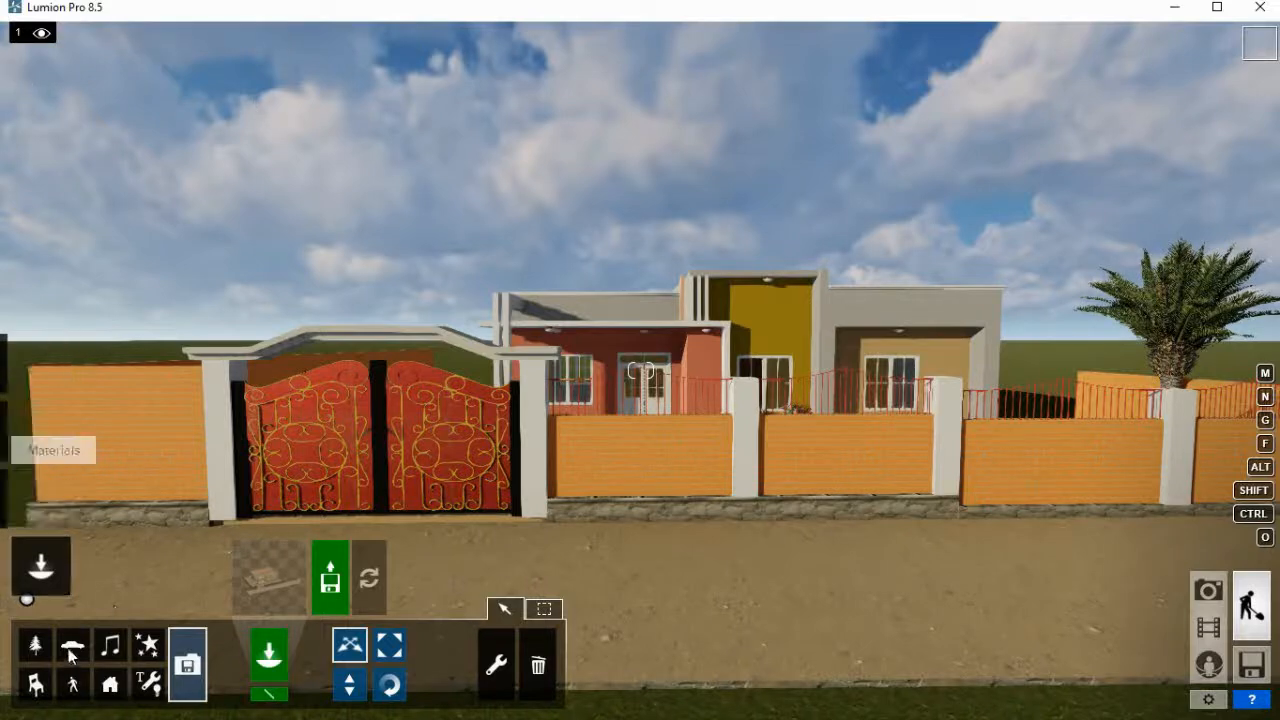
mouse_move(72, 644)
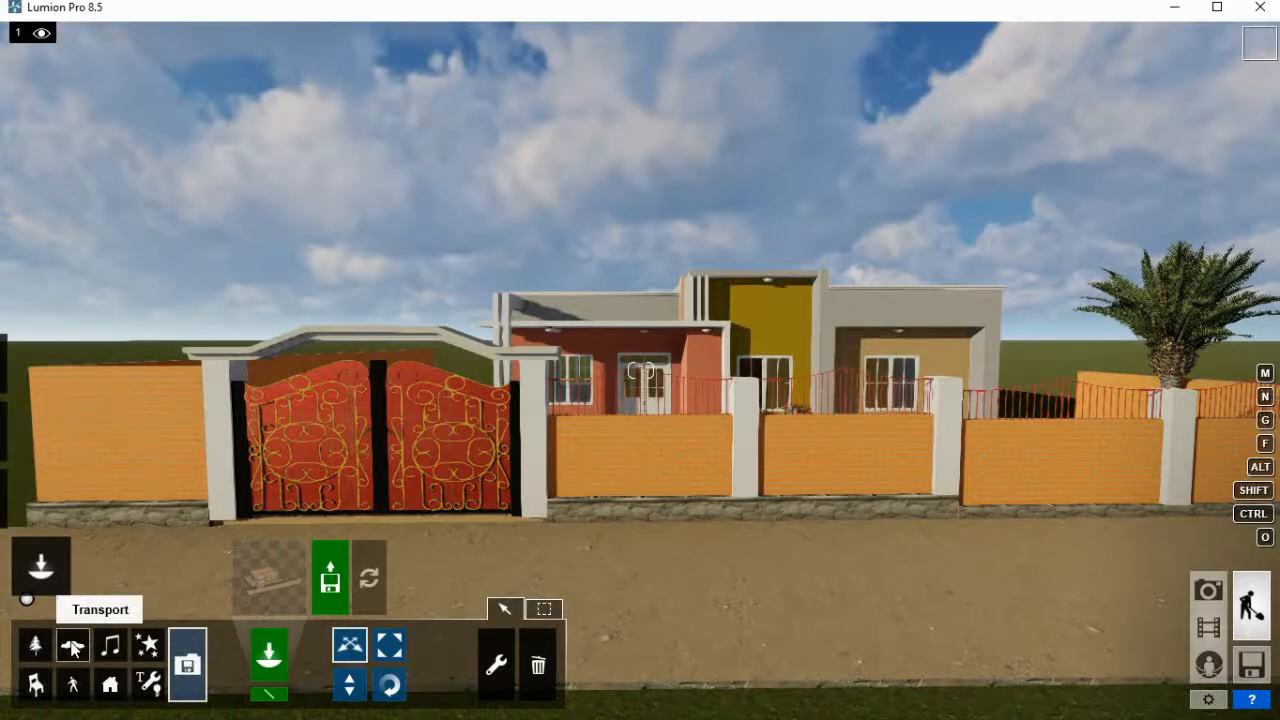
Open the Transport model library from the object panel.
left_click(72, 644)
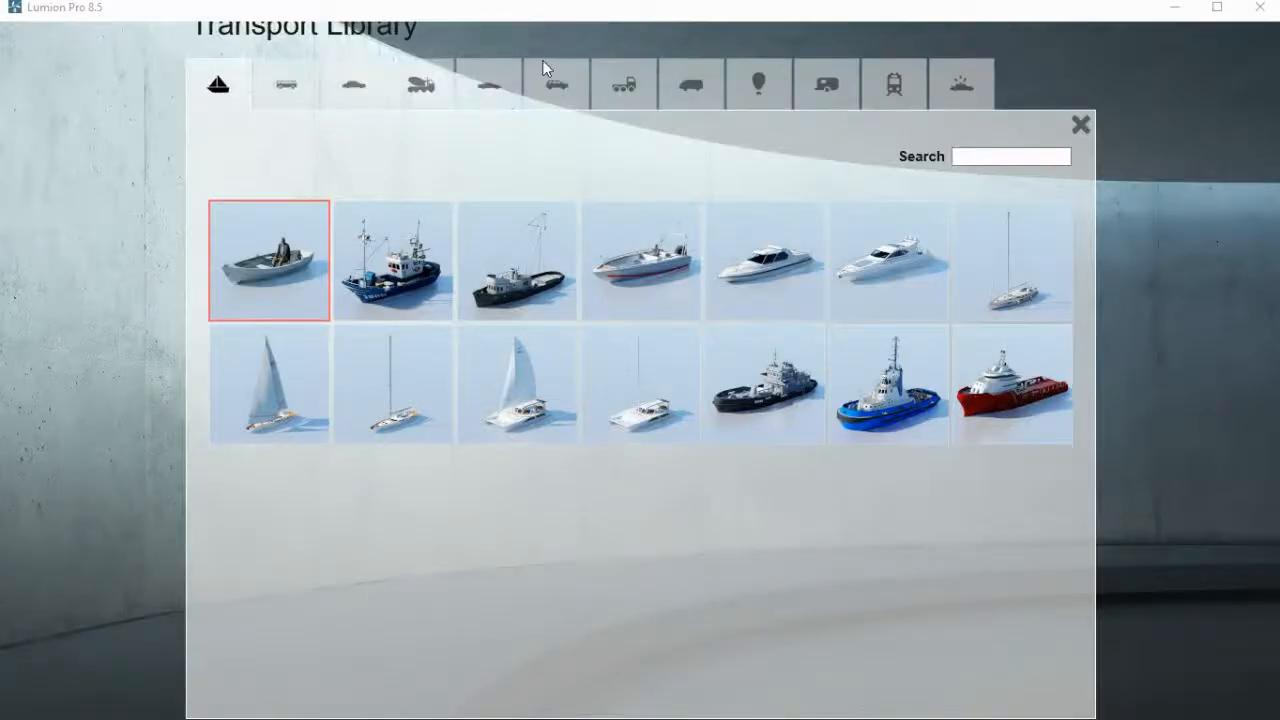
mouse_move(352, 84)
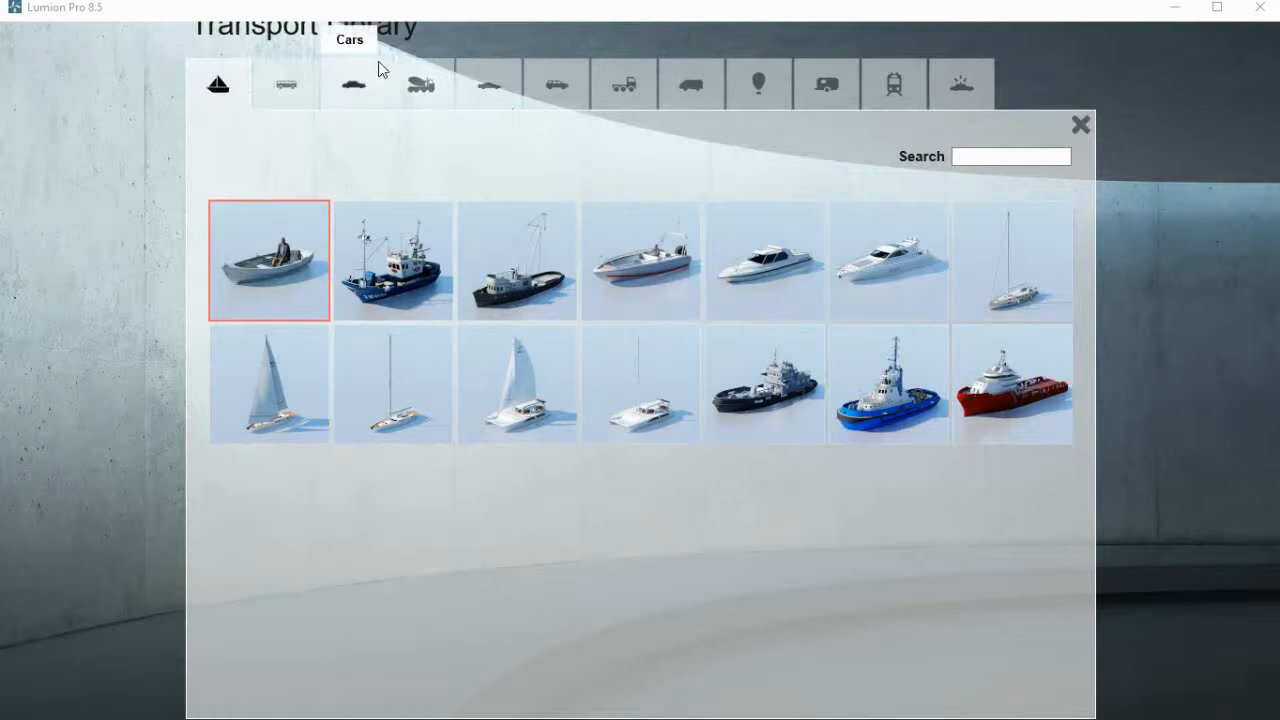
mouse_move(362, 90)
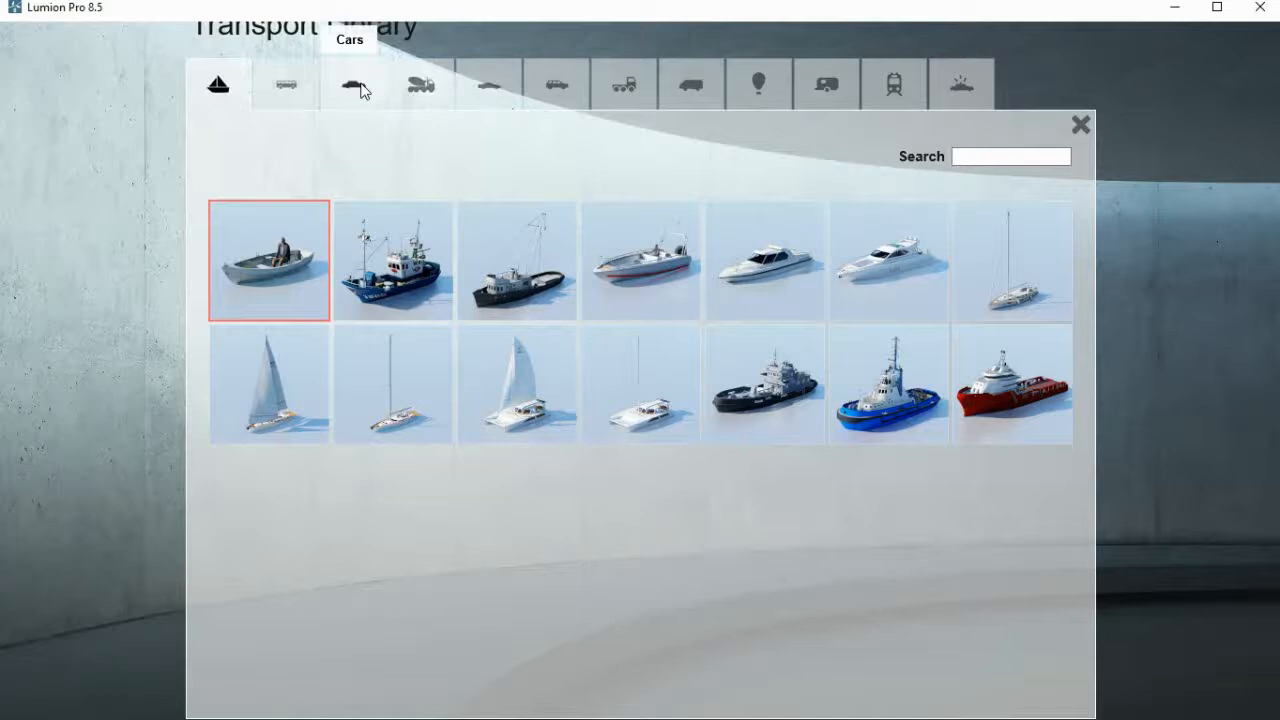
Show the Cars category of the Transport Library.
left_click(352, 84)
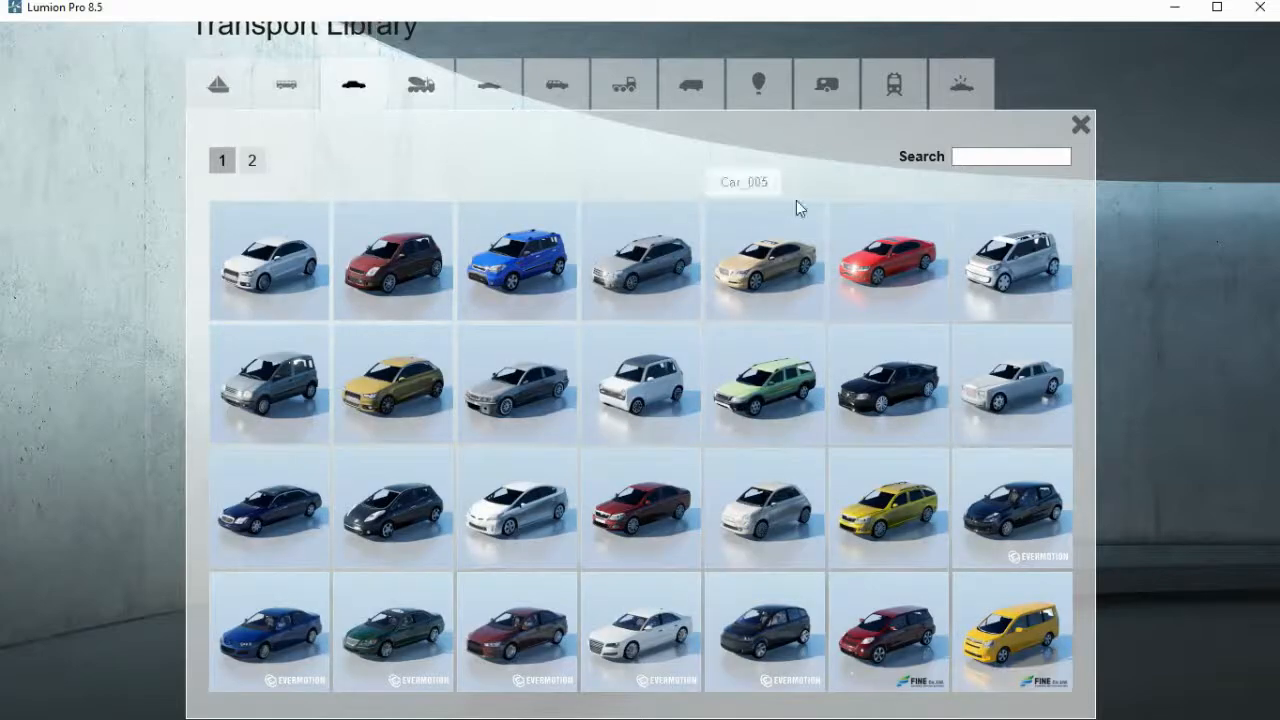
mouse_move(764, 270)
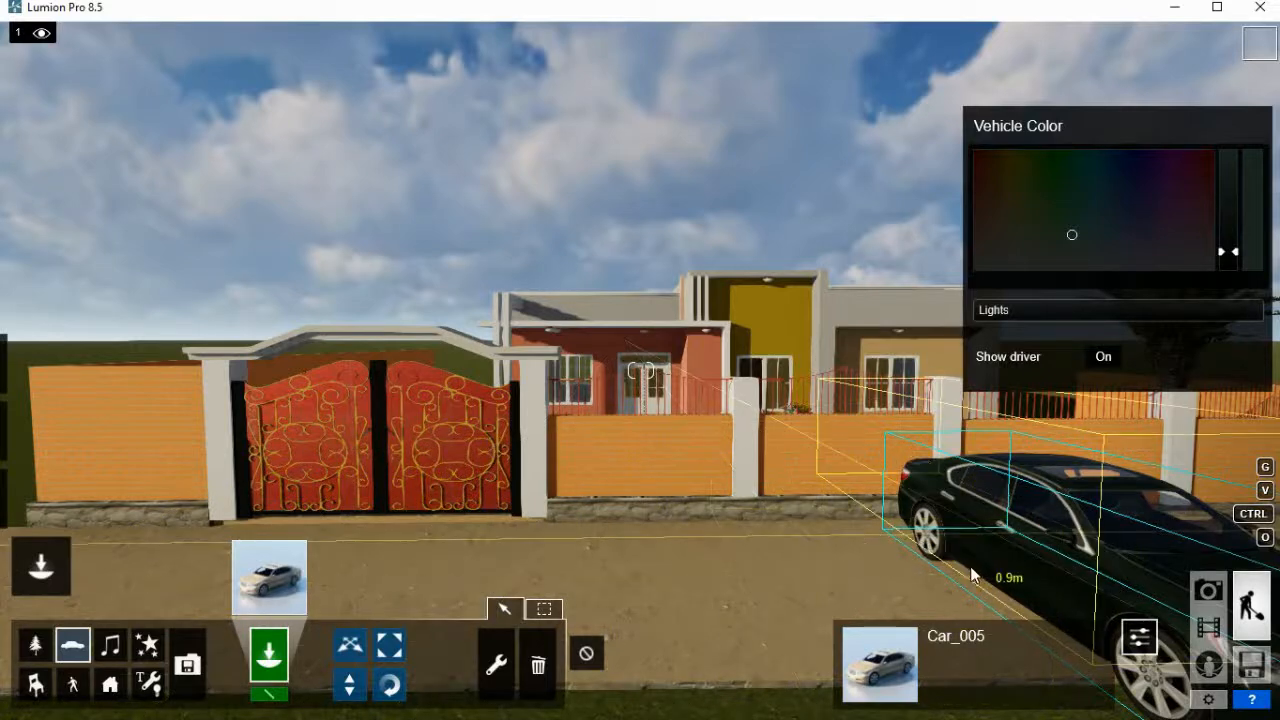
mouse_move(390, 684)
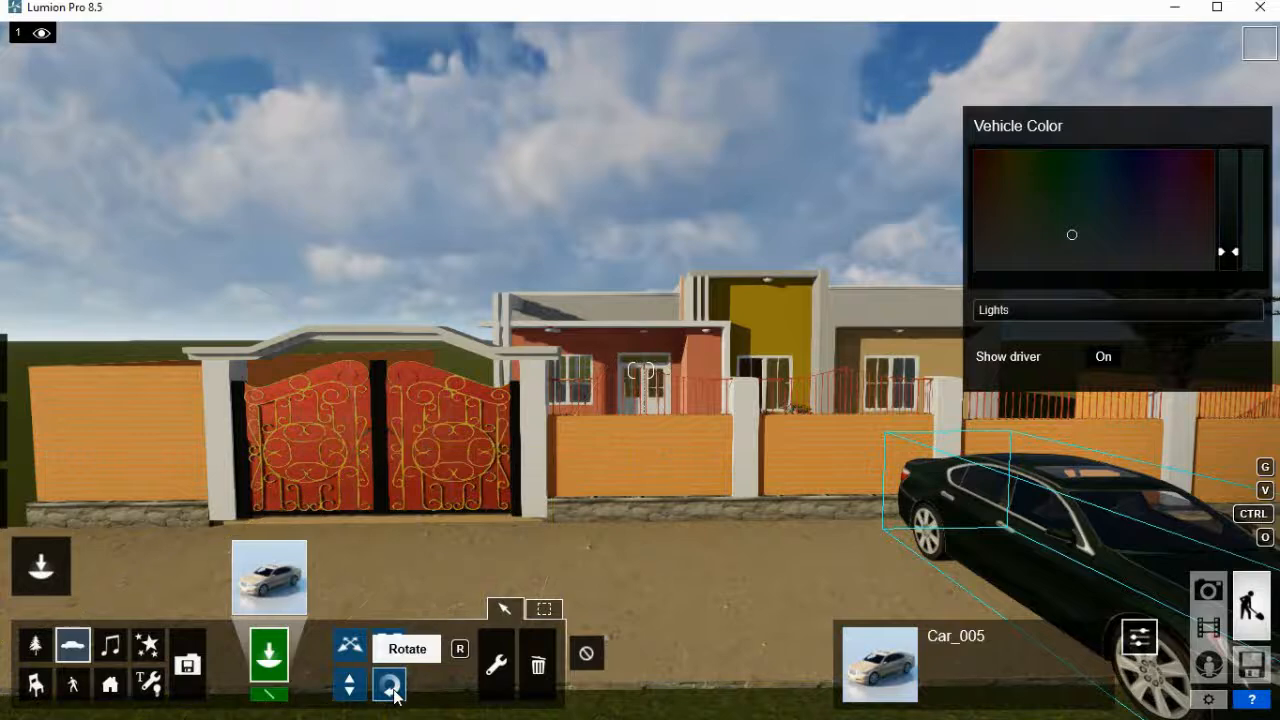
Rotate the placed car along the road and recolour its body bright green.
left_click(388, 684)
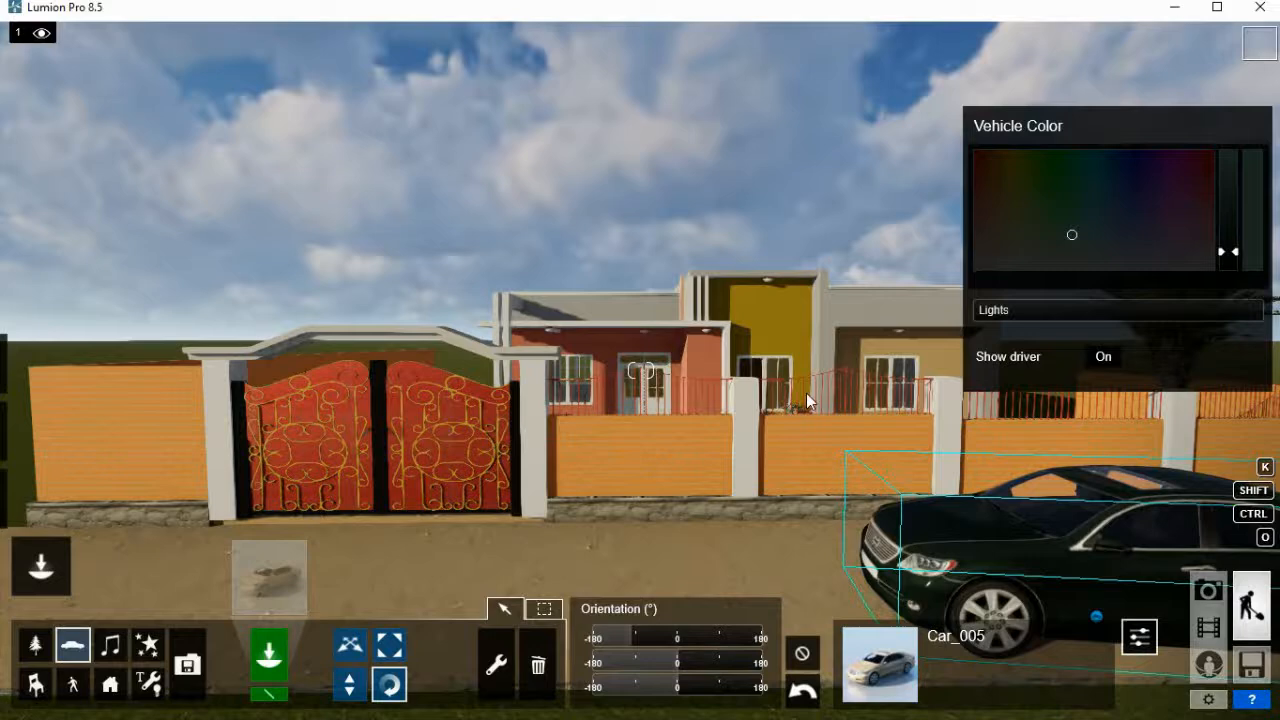
mouse_move(1108, 226)
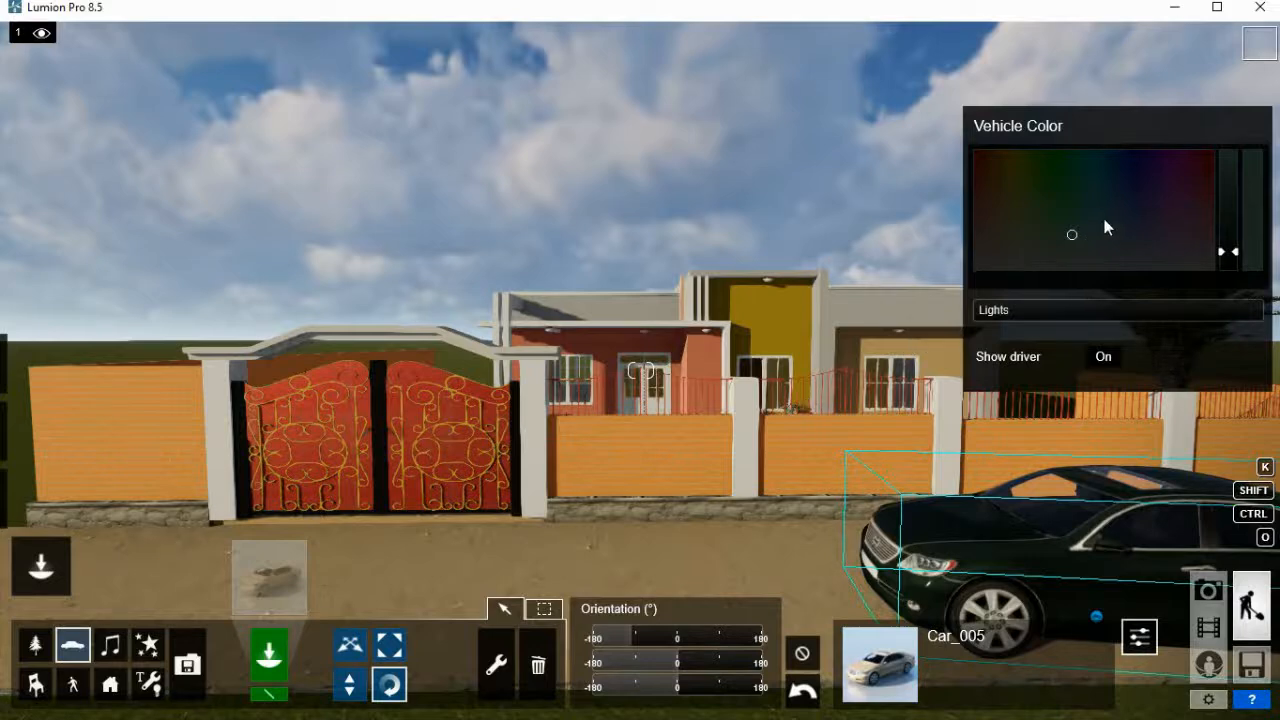
left_click(1104, 218)
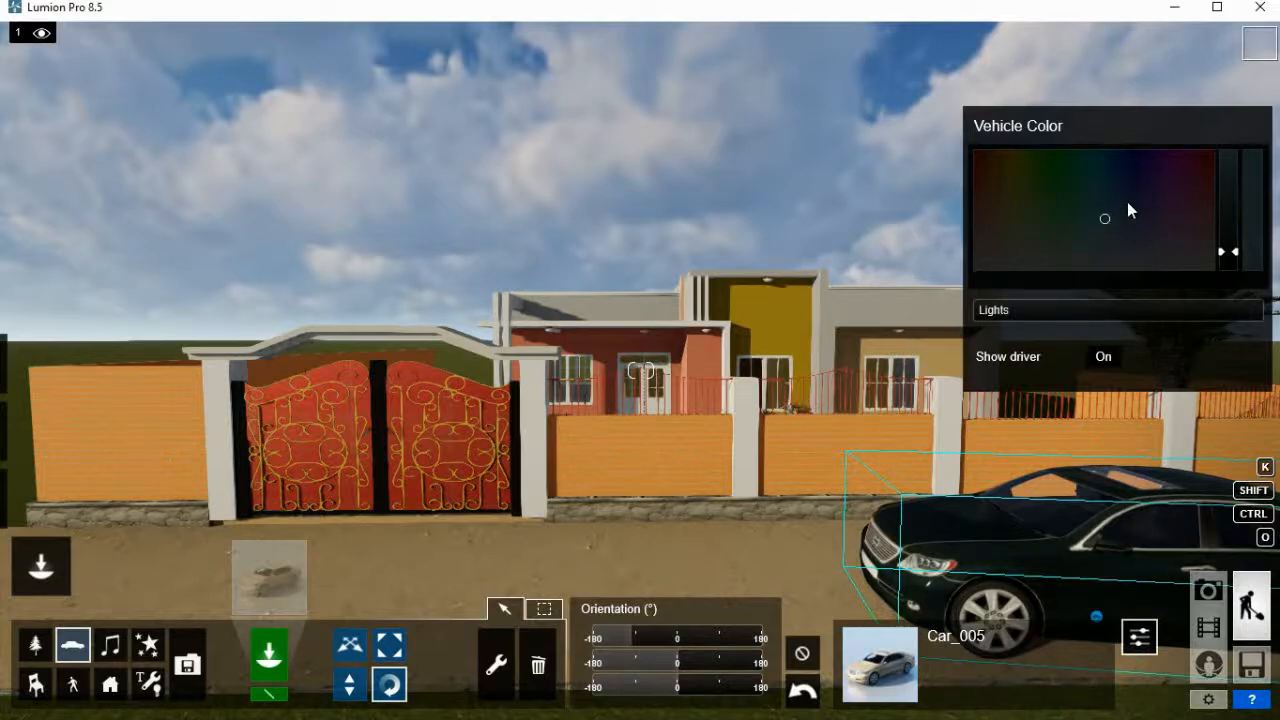
left_click_drag(1104, 218, 1128, 202)
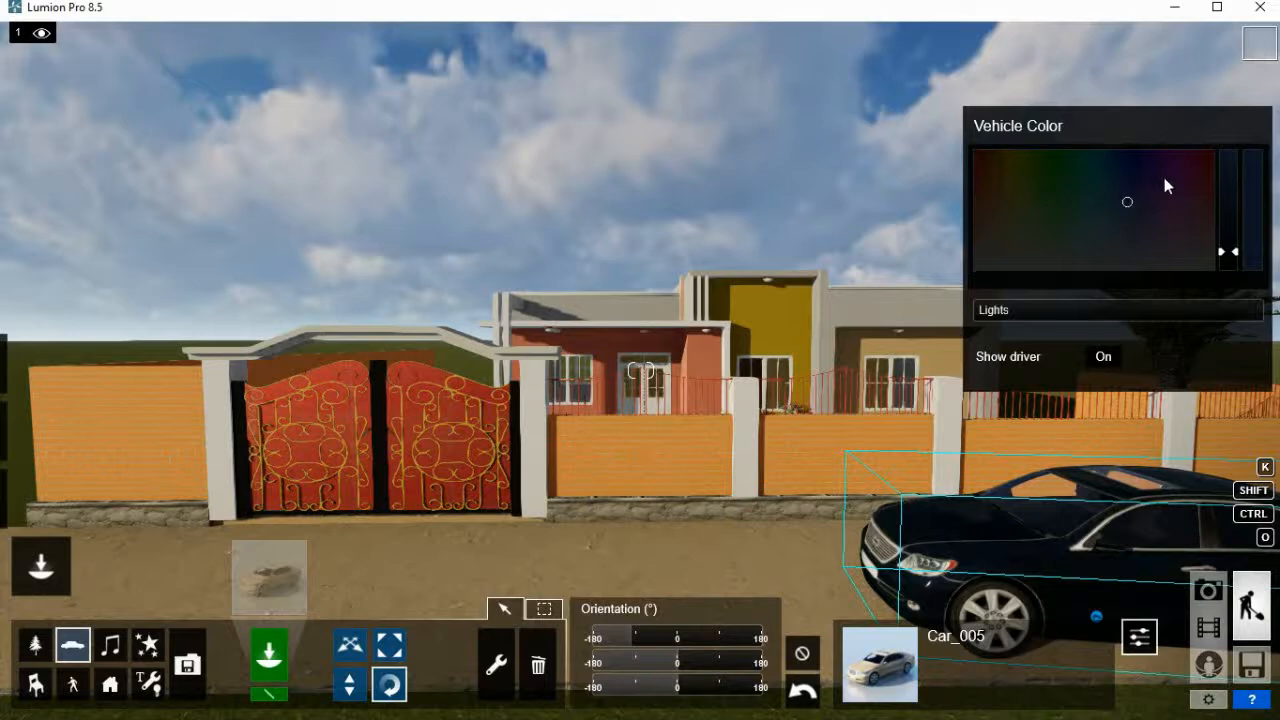
left_click(1184, 184)
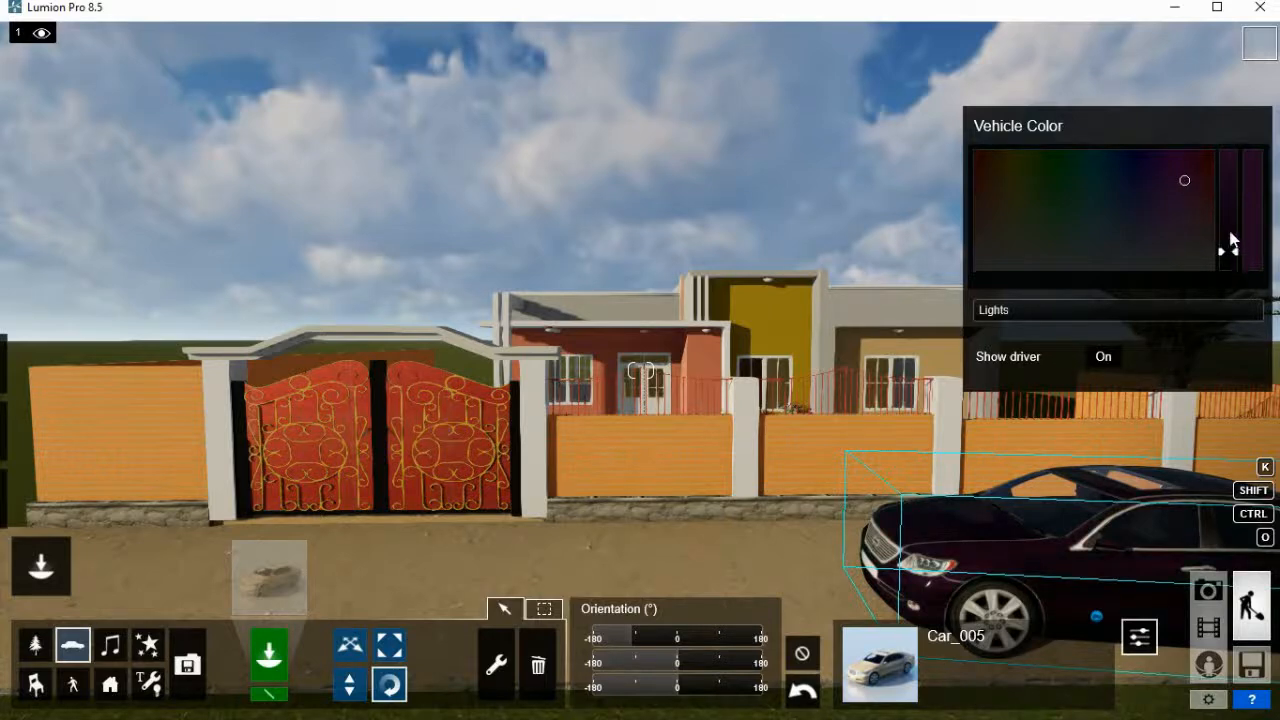
left_click_drag(1230, 250, 1236, 204)
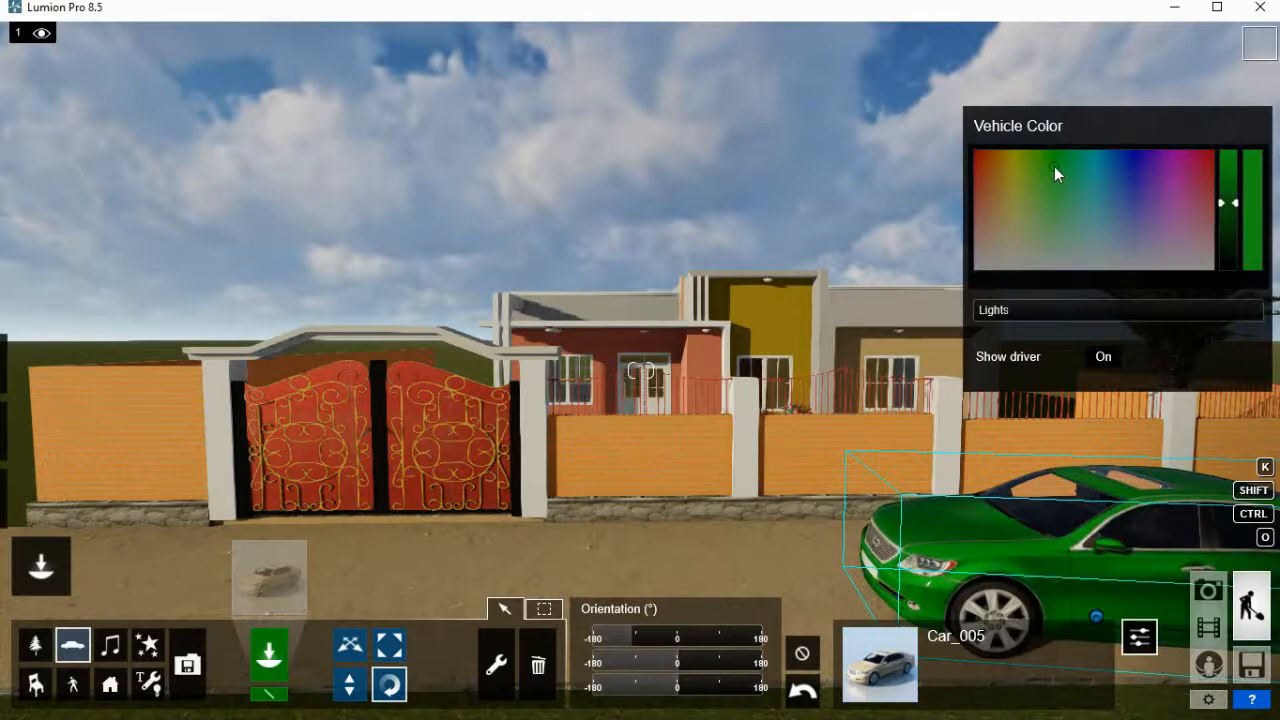
Refine the car's green colour, switch its headlights on and keep the driver shown.
left_click(1054, 166)
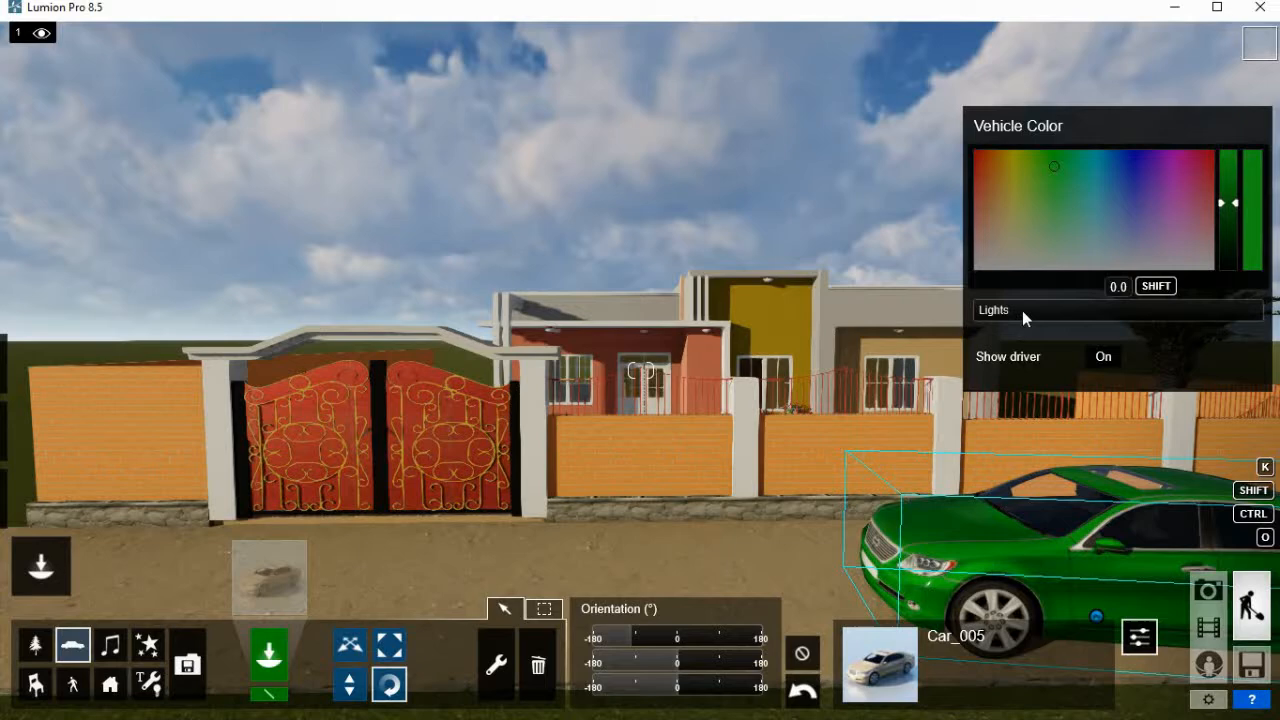
mouse_move(1068, 318)
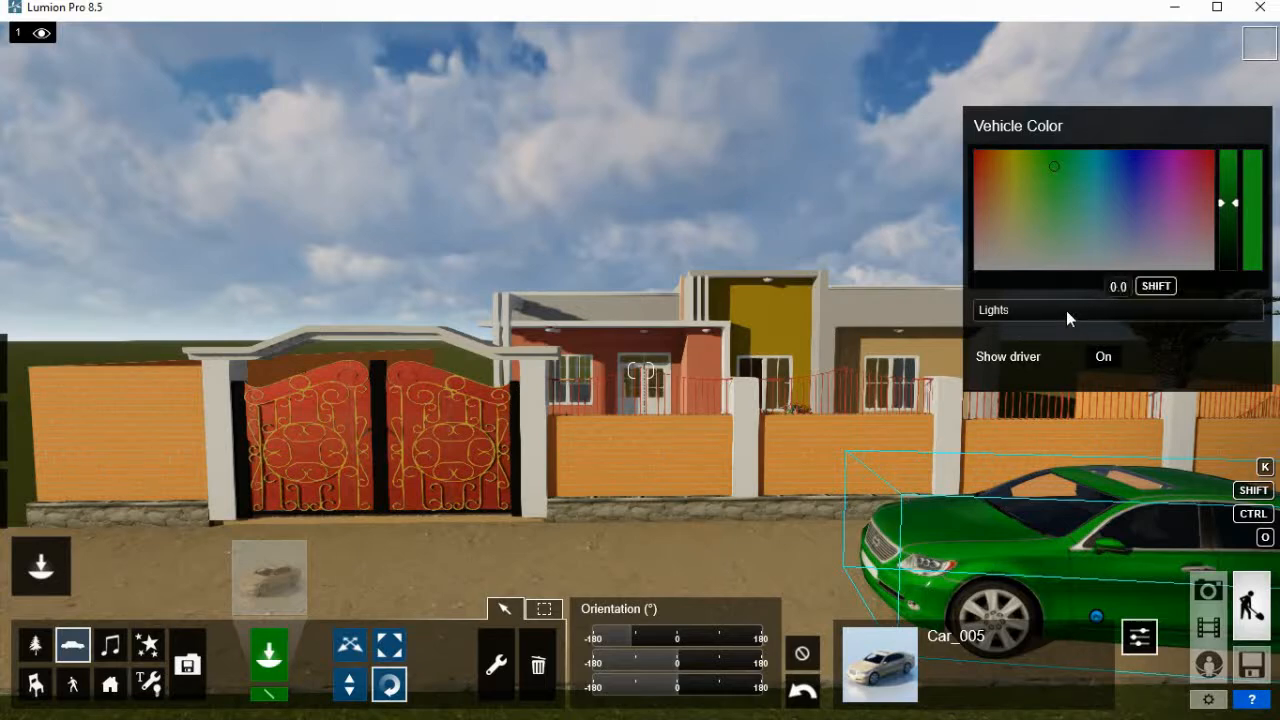
left_click(1016, 308)
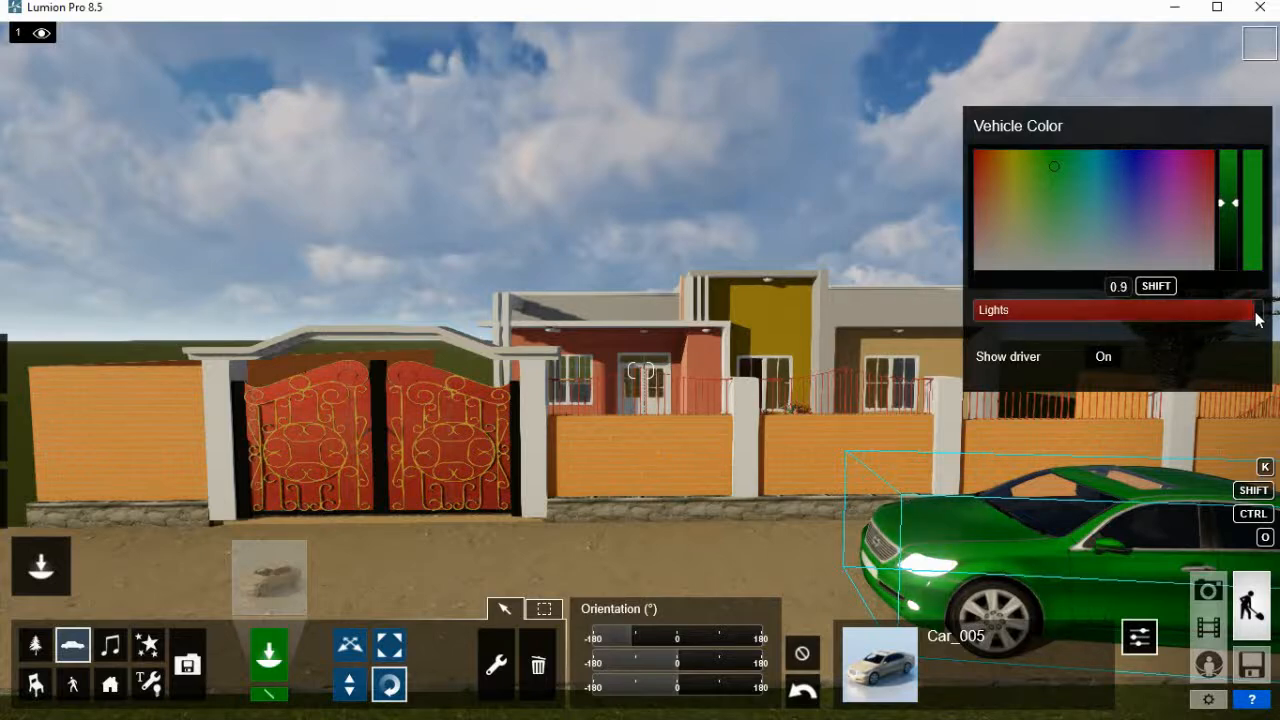
mouse_move(990, 326)
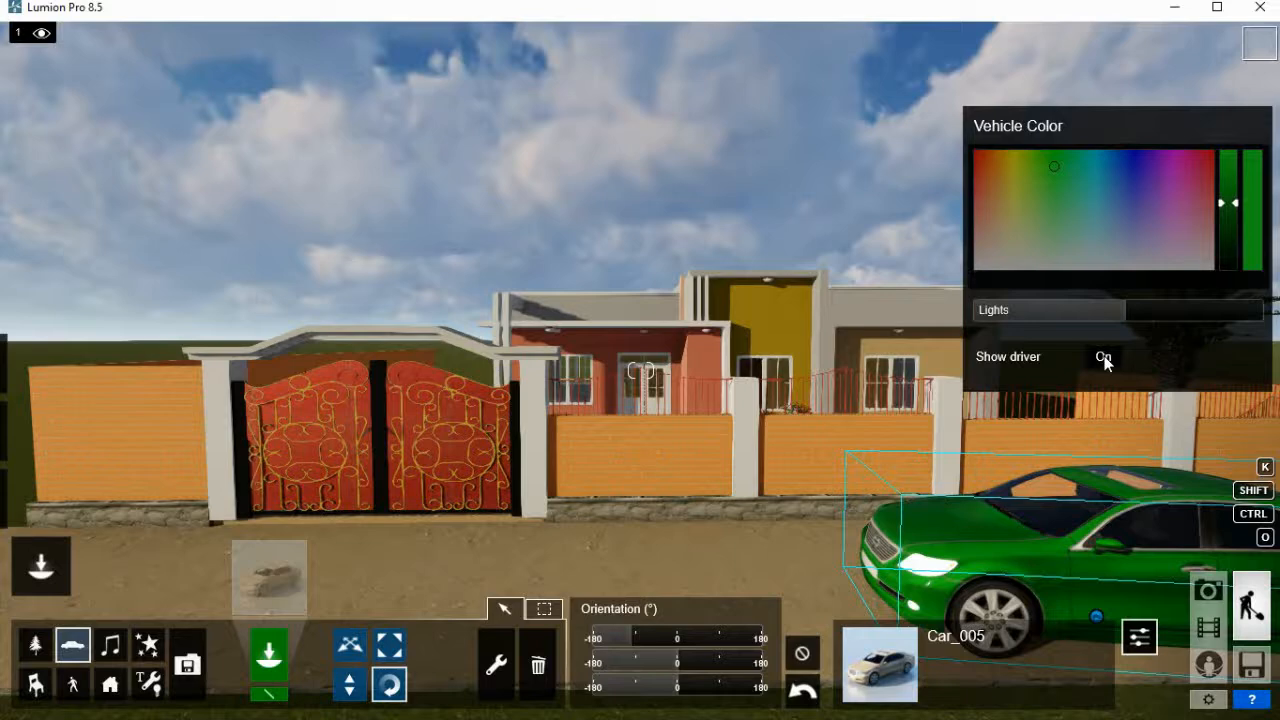
left_click(1104, 356)
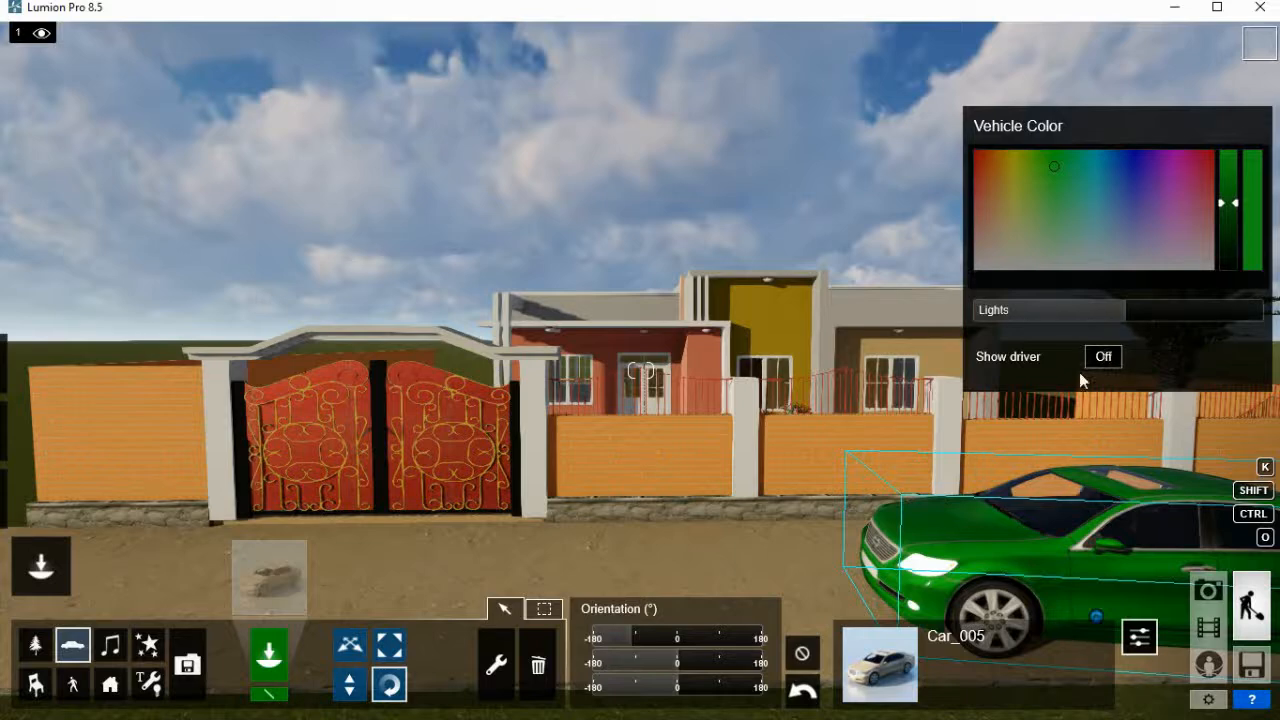
mouse_move(1030, 358)
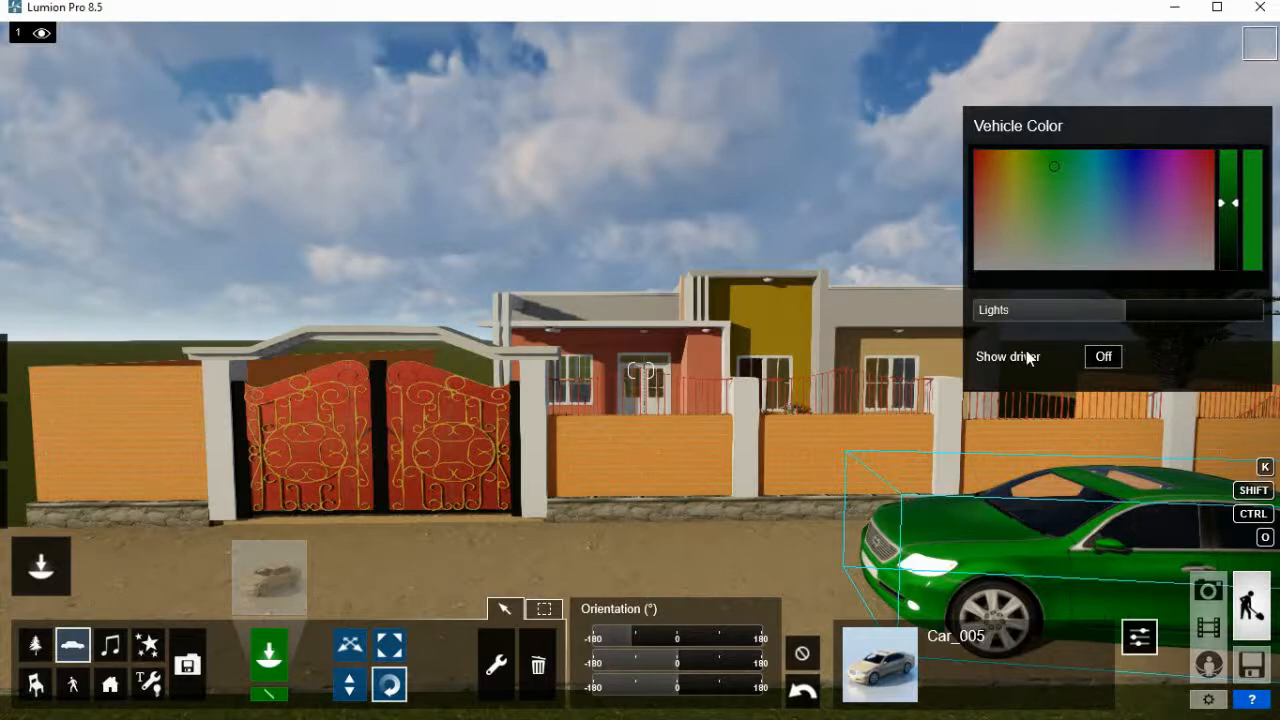
left_click(1104, 356)
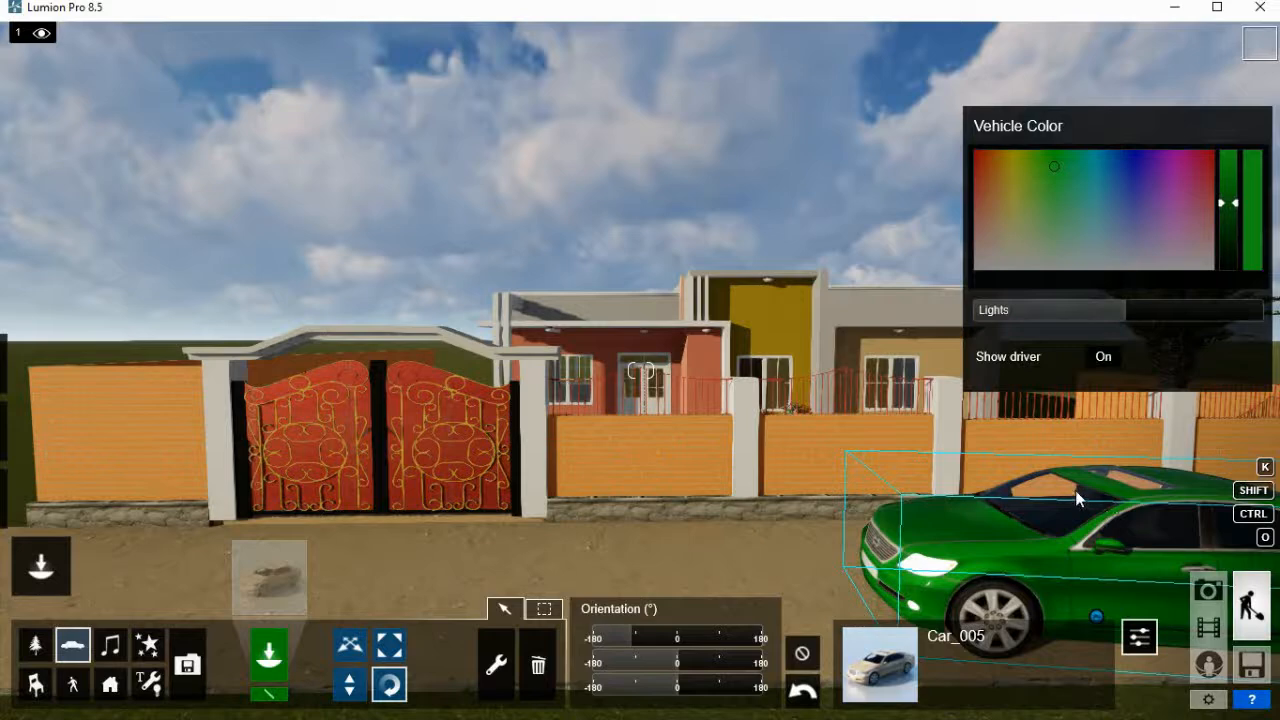
mouse_move(1052, 290)
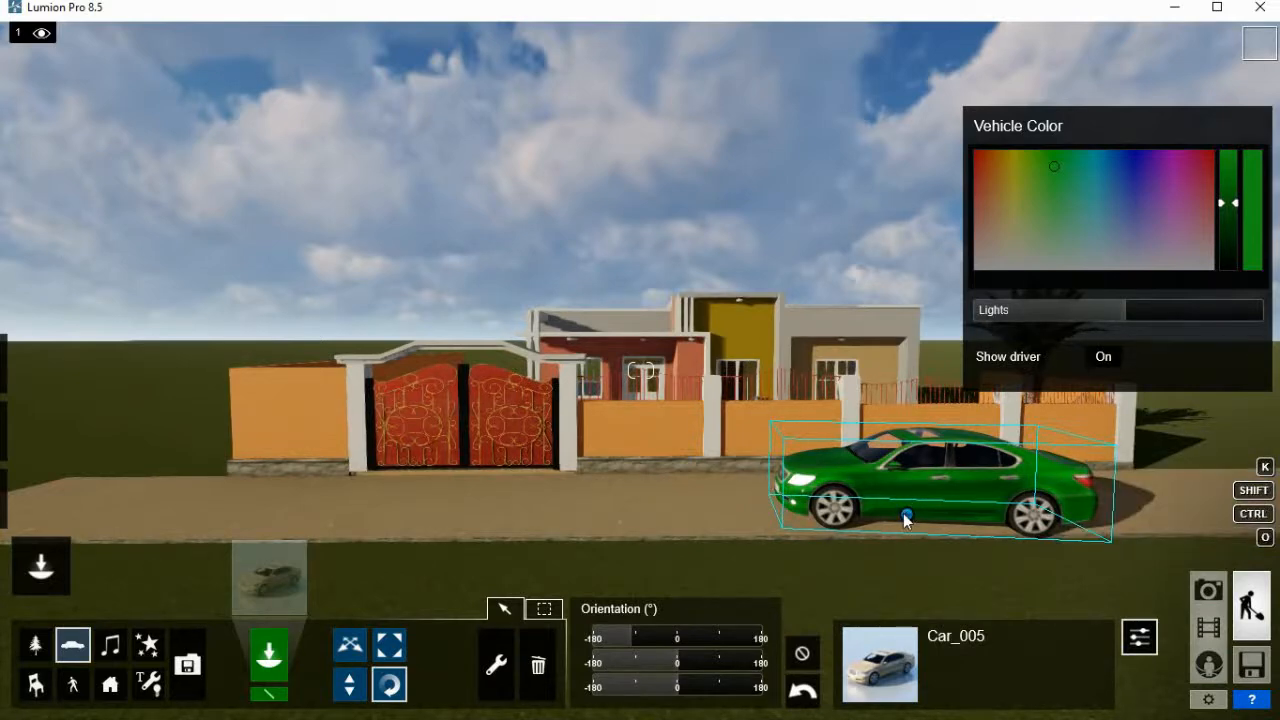
mouse_move(700, 480)
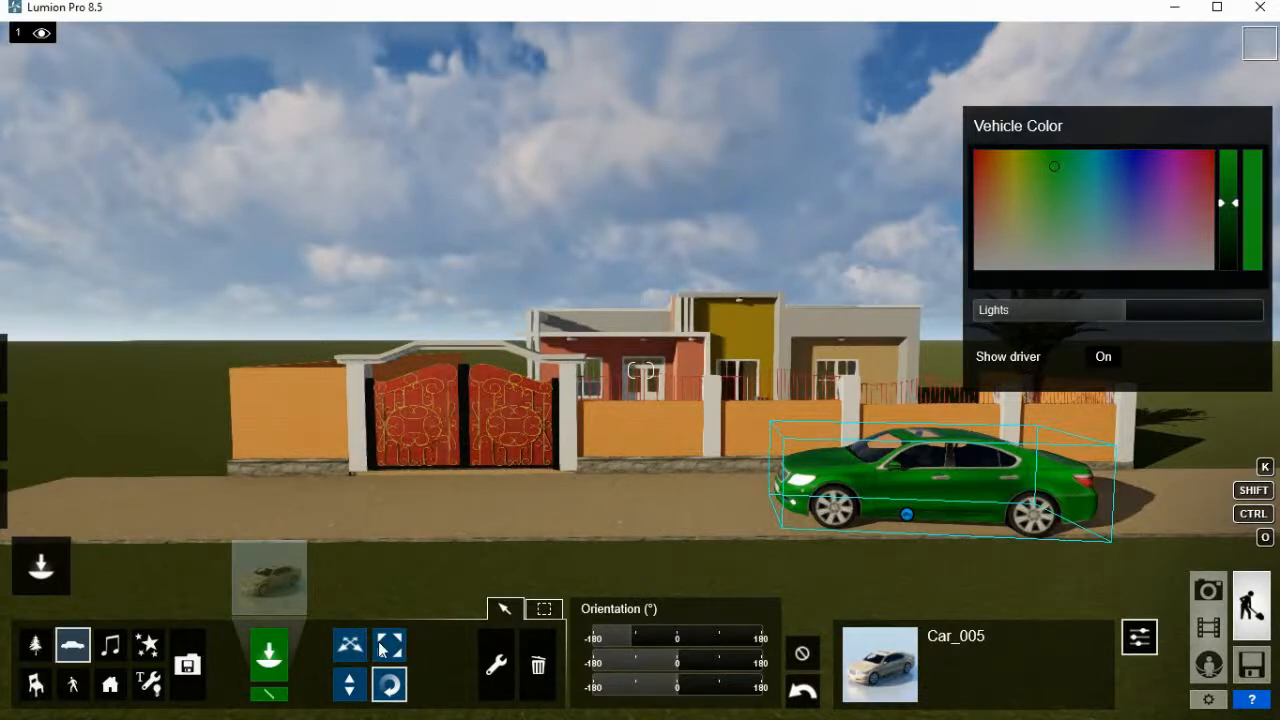
mouse_move(348, 644)
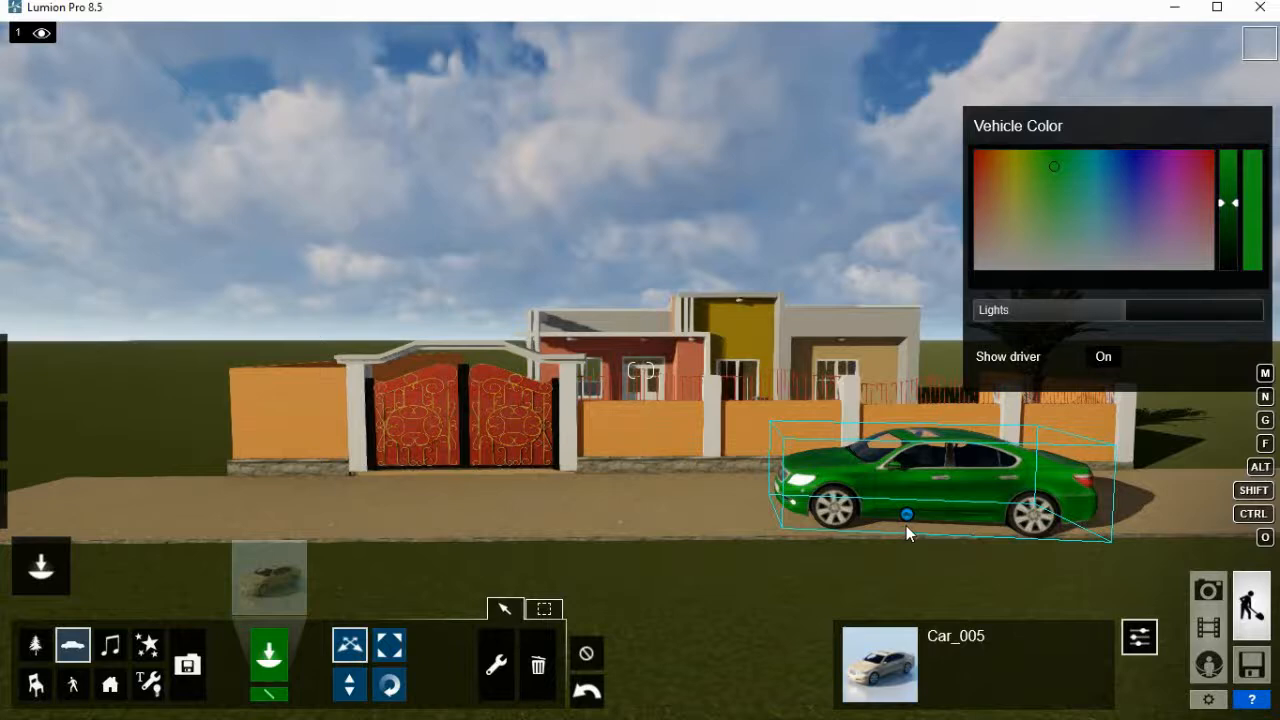
Frame the whole green car on the road before the gated house.
left_click_drag(908, 514, 908, 520)
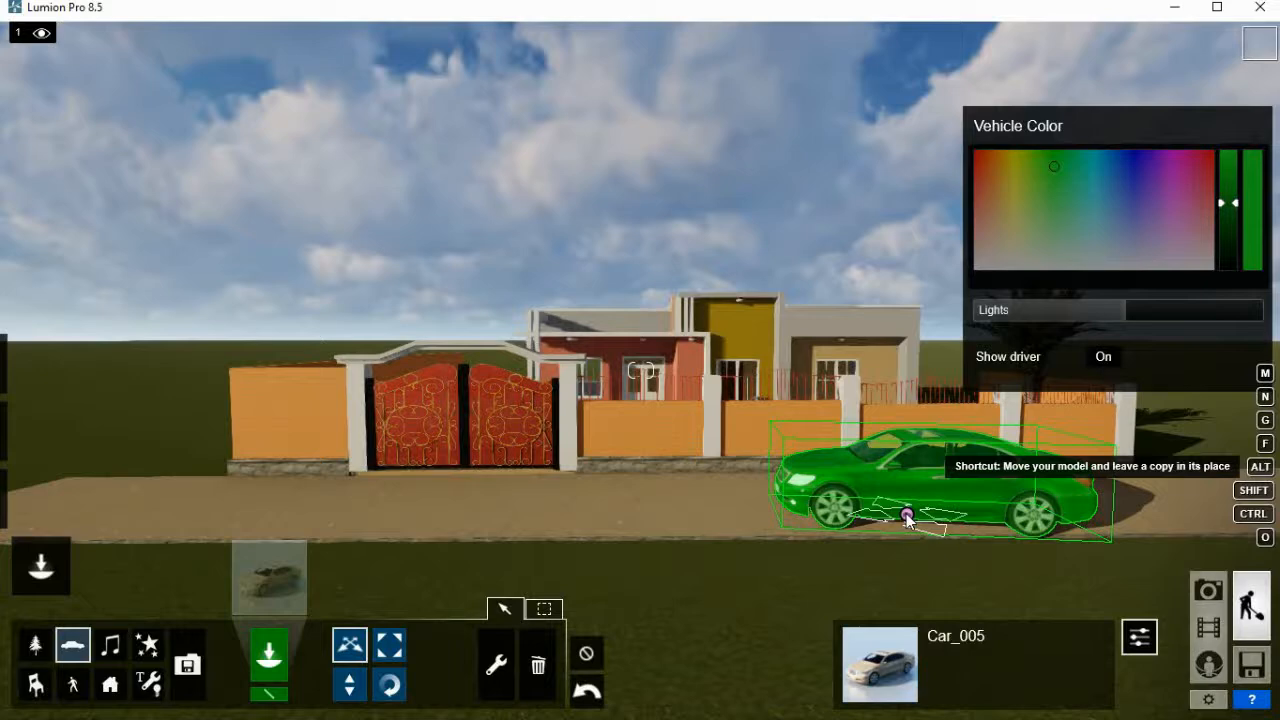
Alt-drag two copies of the green car leftward so three cars line the road.
left_click_drag(904, 516, 640, 560)
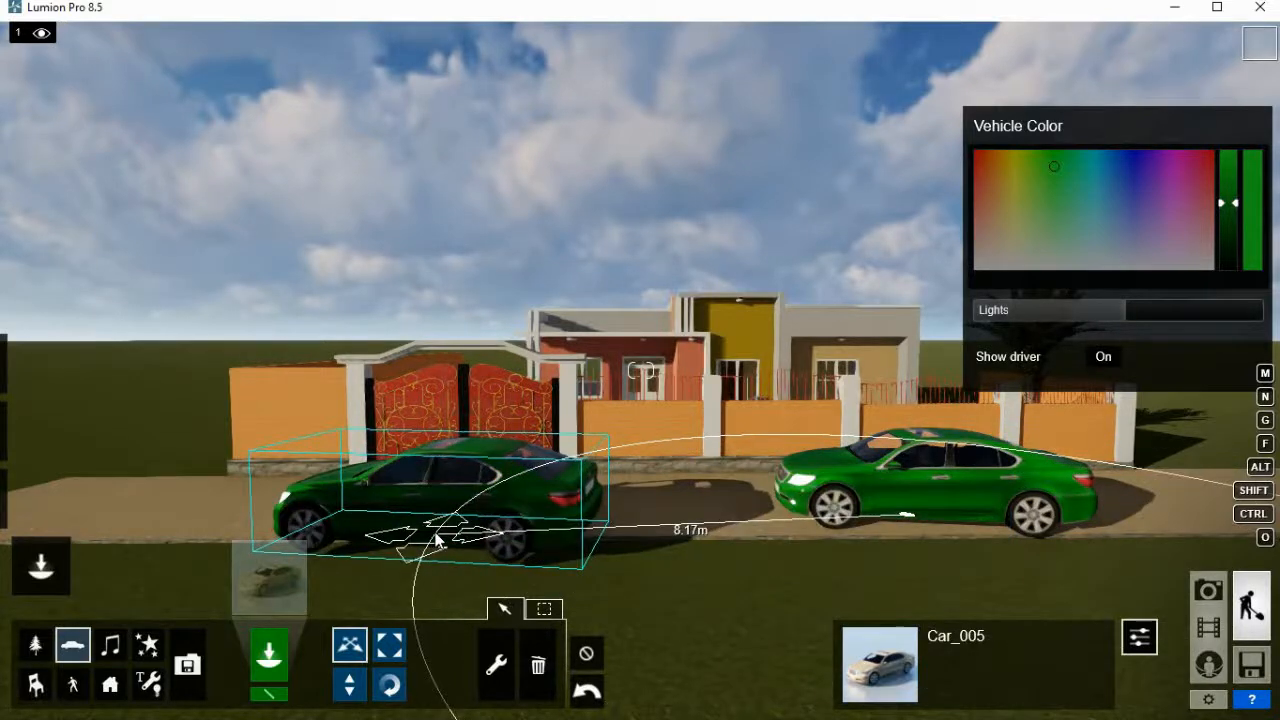
left_click_drag(436, 540, 480, 524)
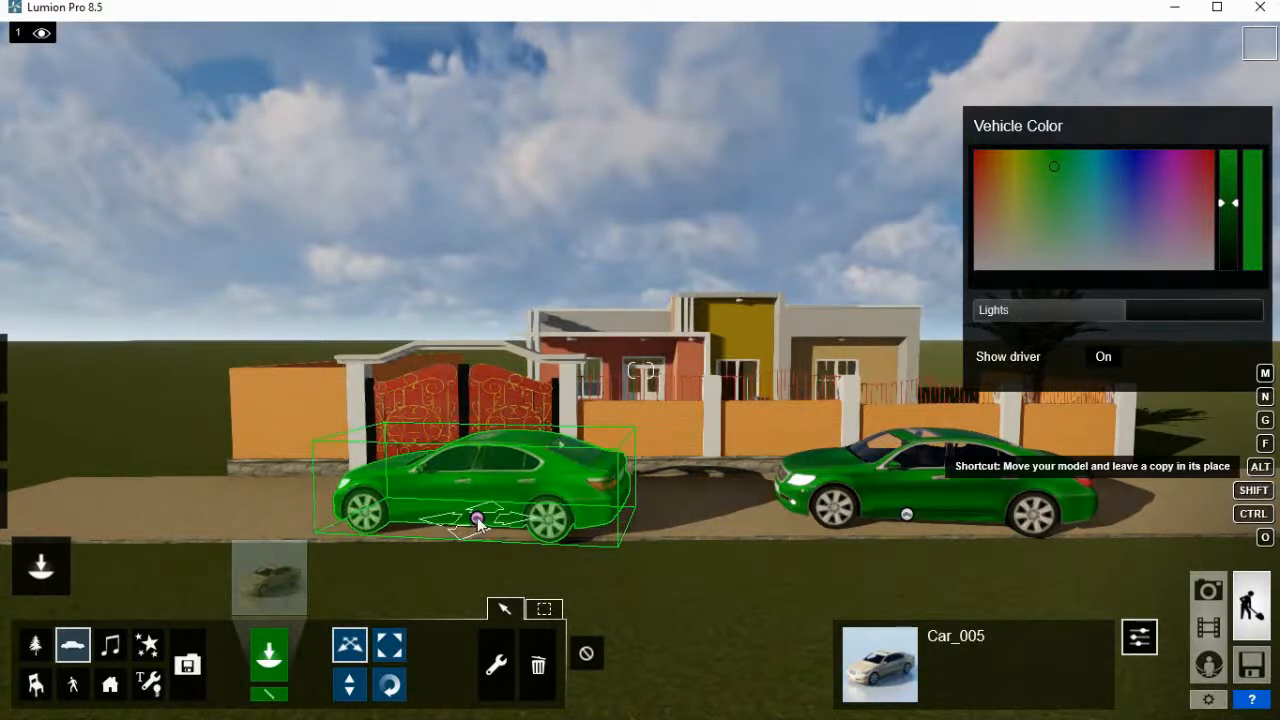
left_click_drag(476, 520, 196, 524)
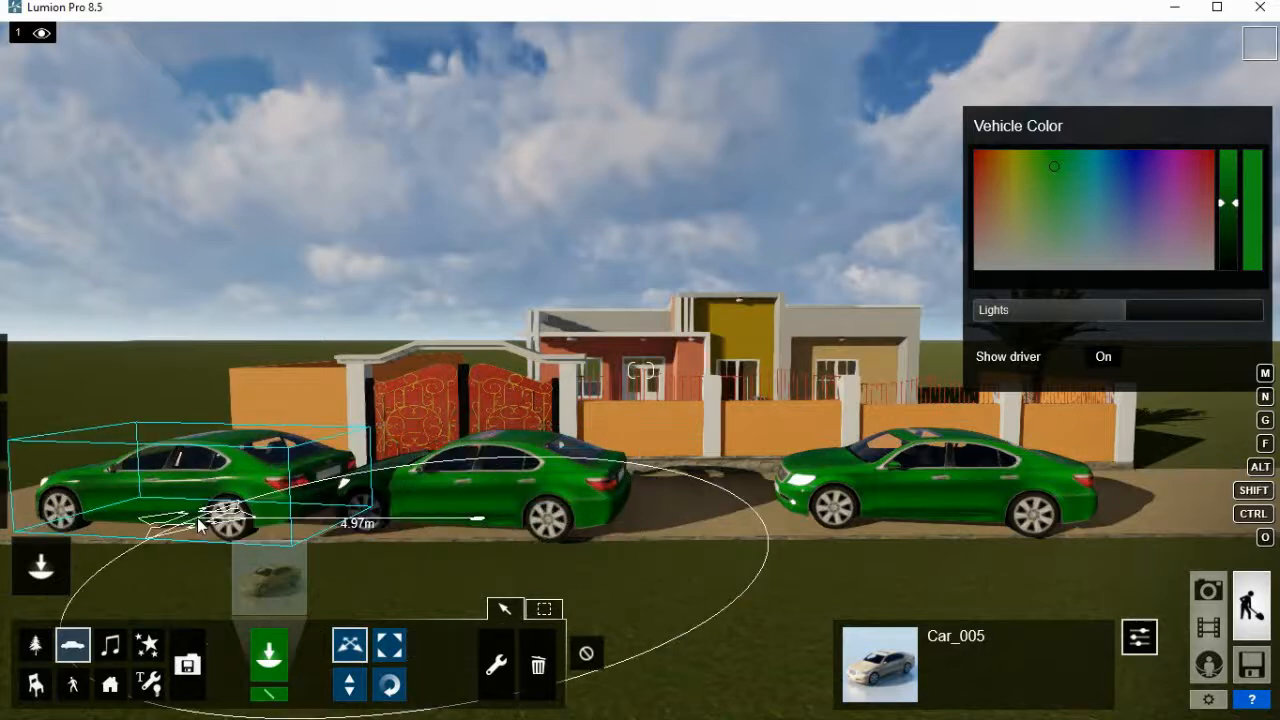
left_click_drag(200, 524, 164, 530)
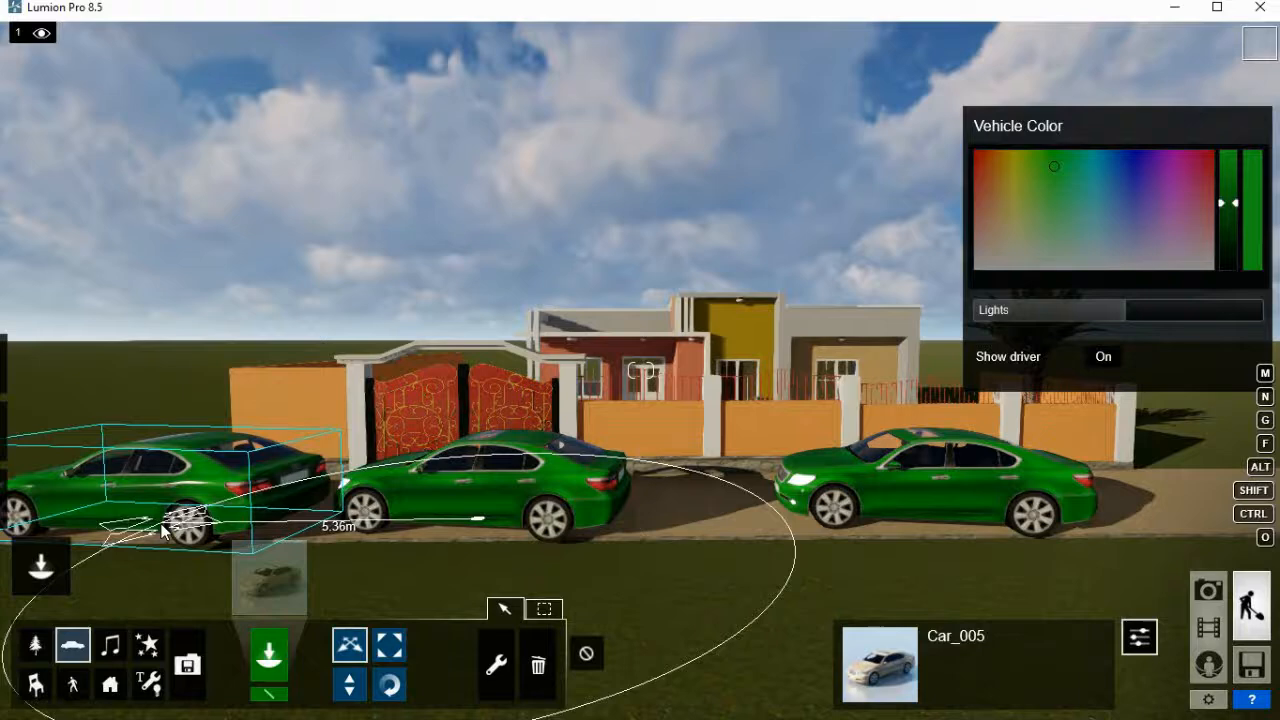
left_click_drag(164, 530, 176, 520)
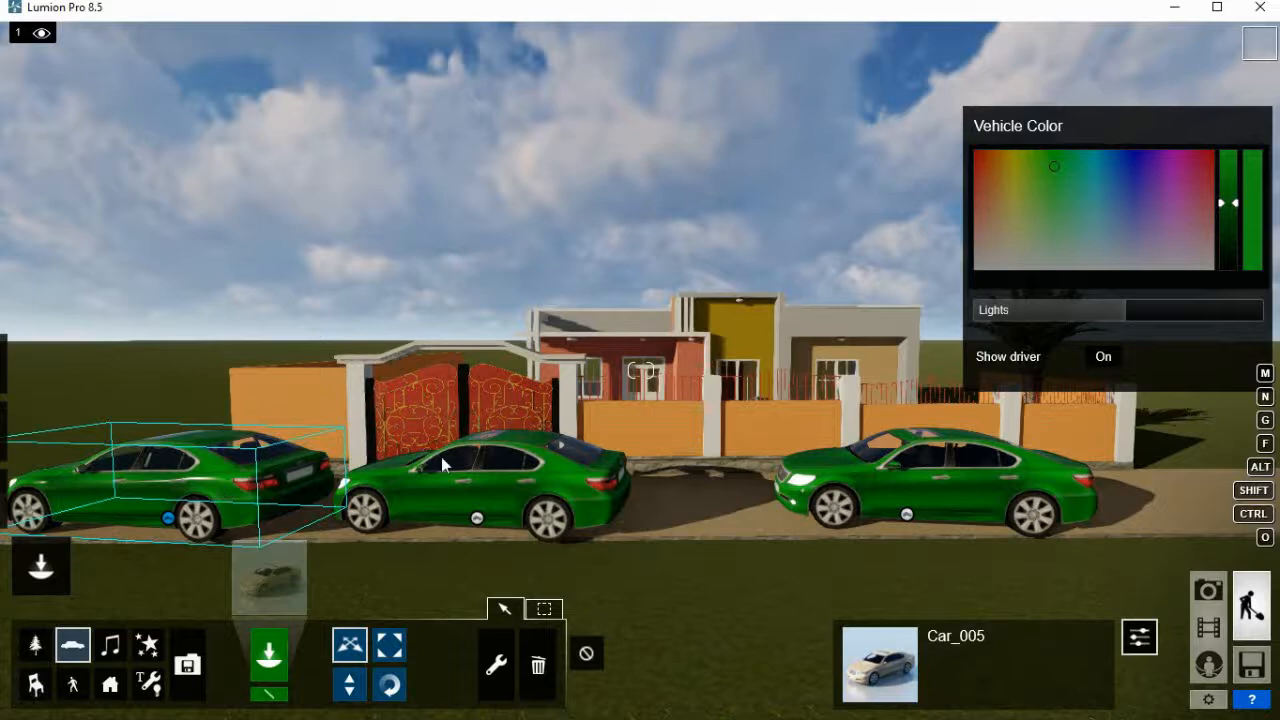
mouse_move(1124, 200)
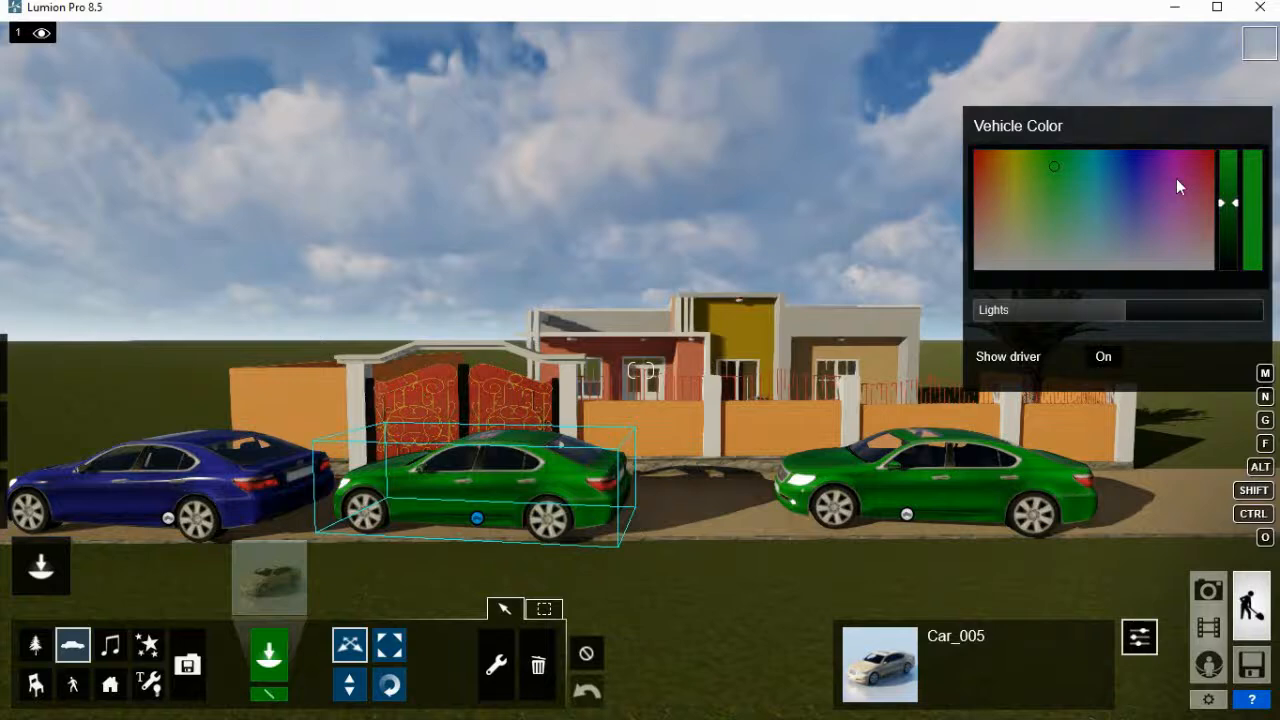
mouse_move(1012, 188)
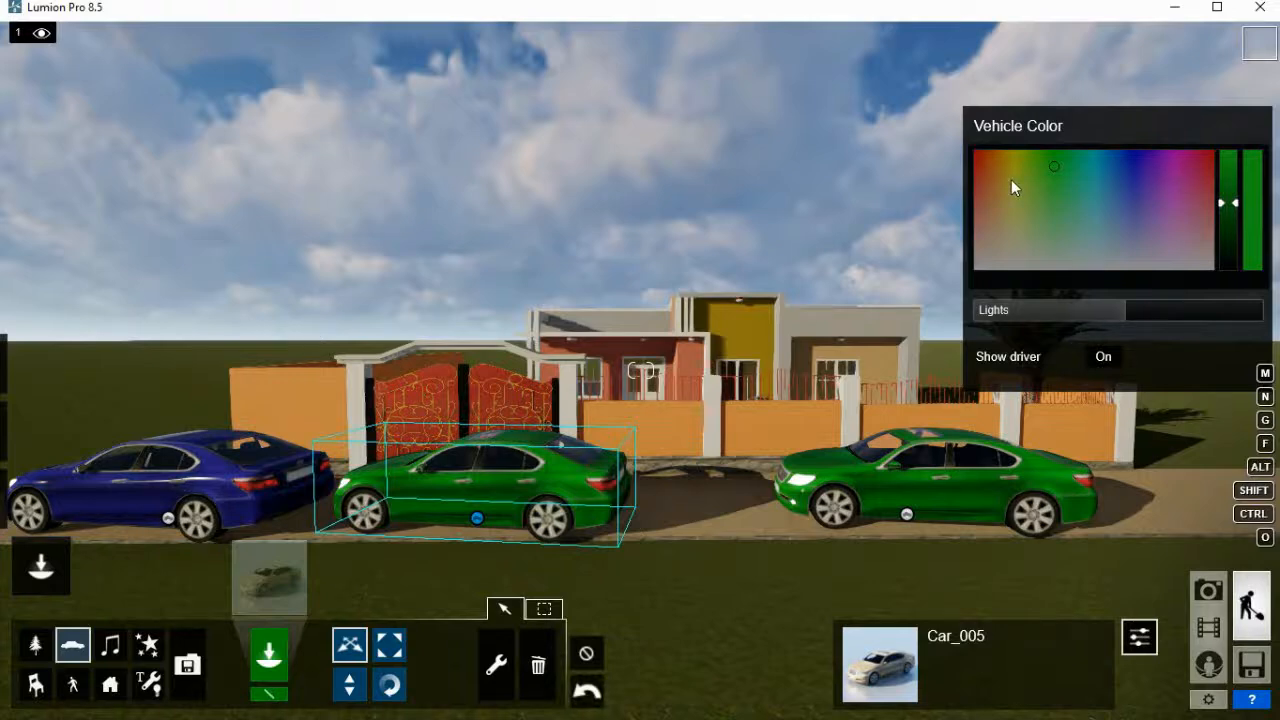
Recolor the leftmost car blue and the middle car gold, leaving the right car green.
left_click(1010, 180)
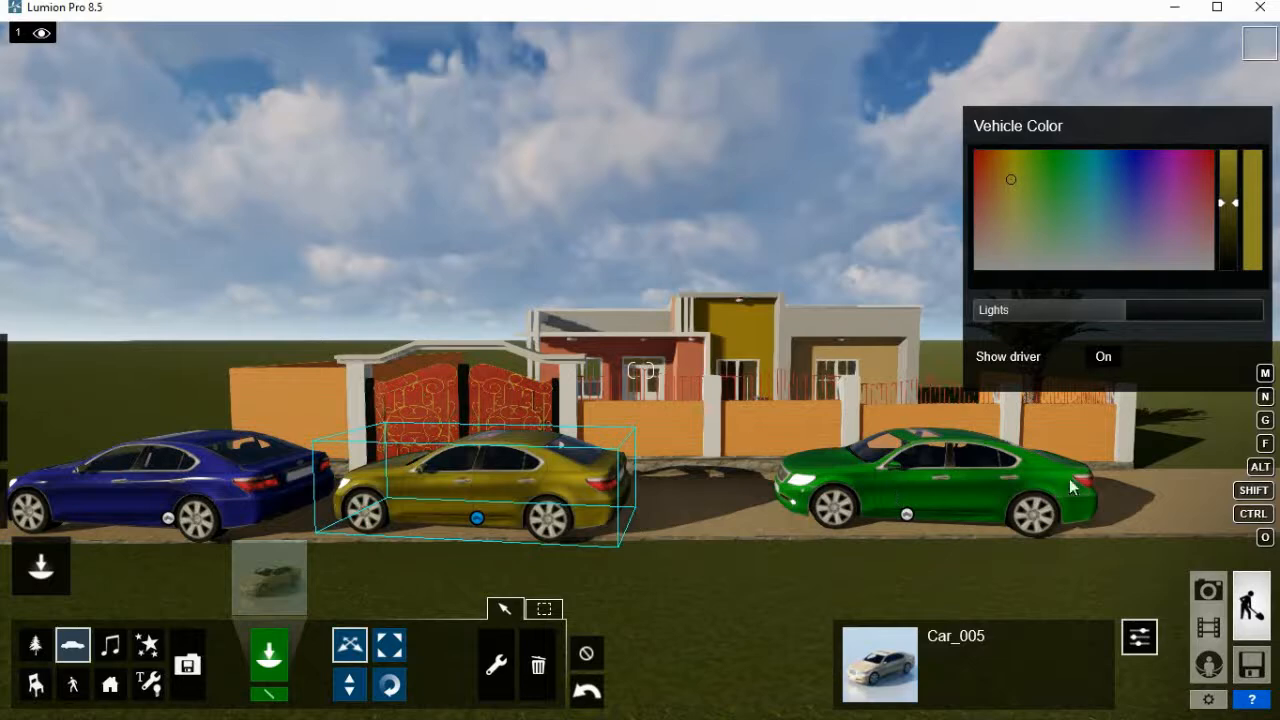
mouse_move(588, 562)
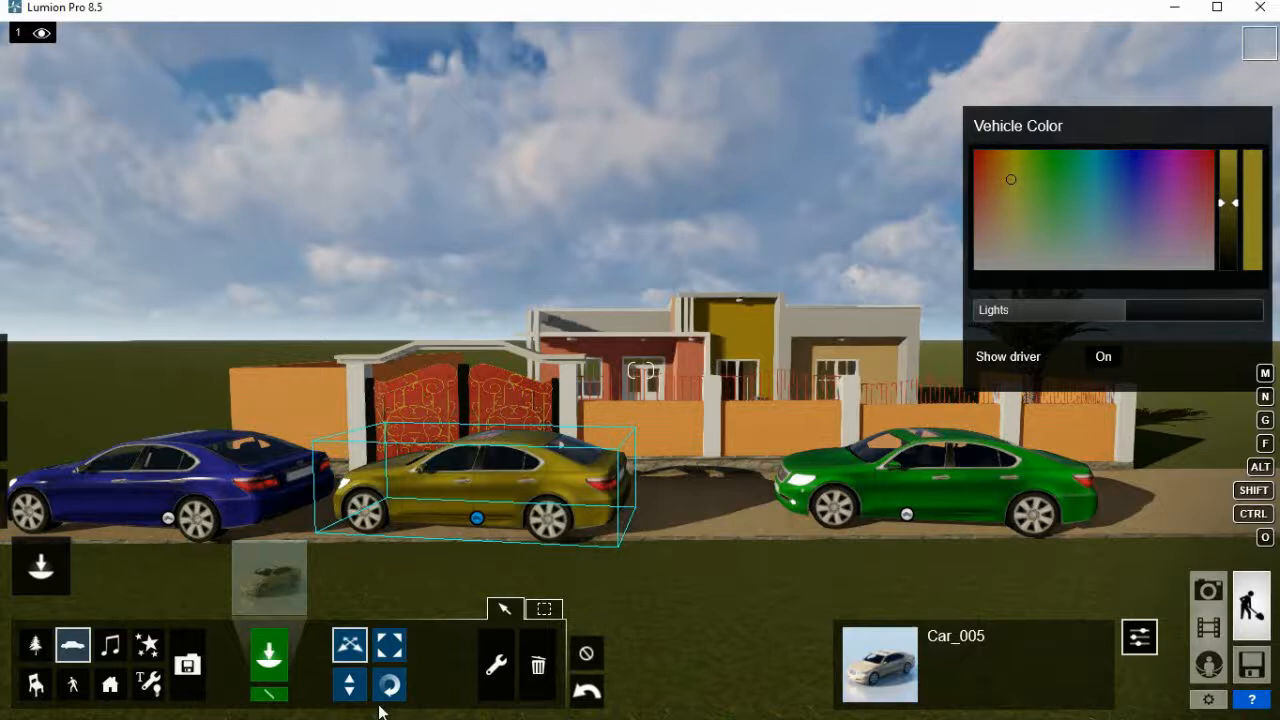
mouse_move(348, 644)
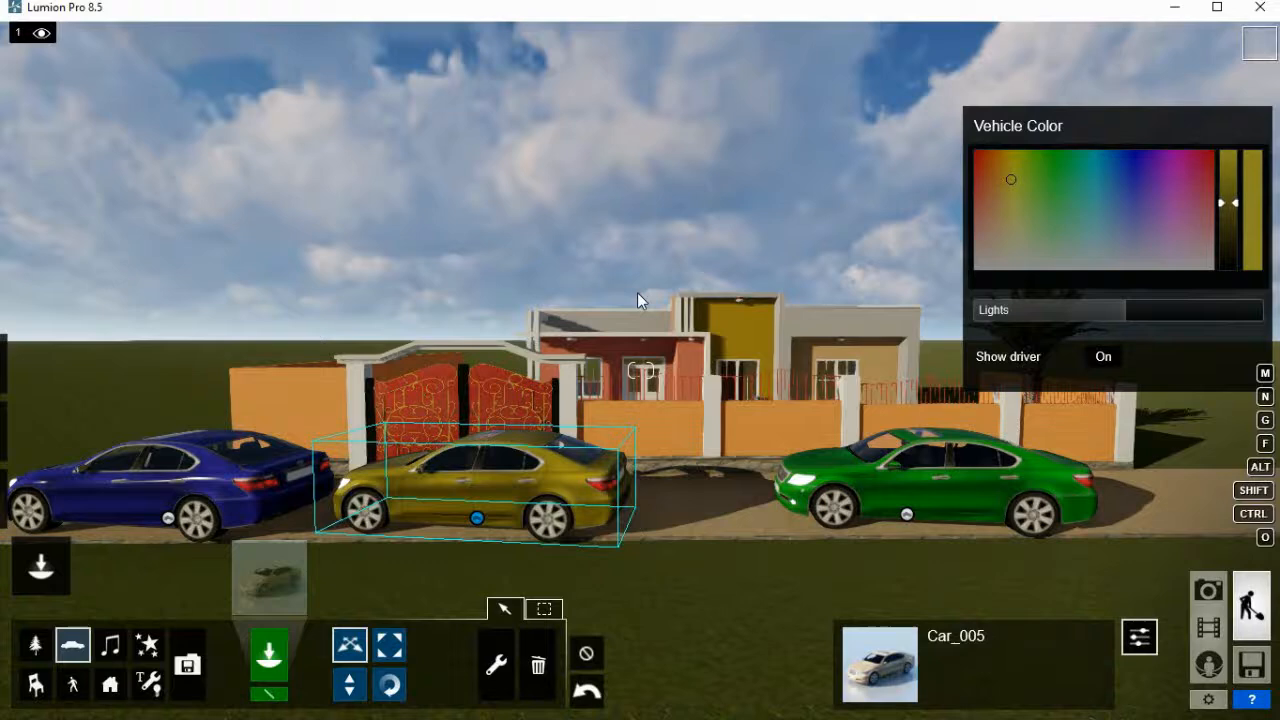
mouse_move(844, 516)
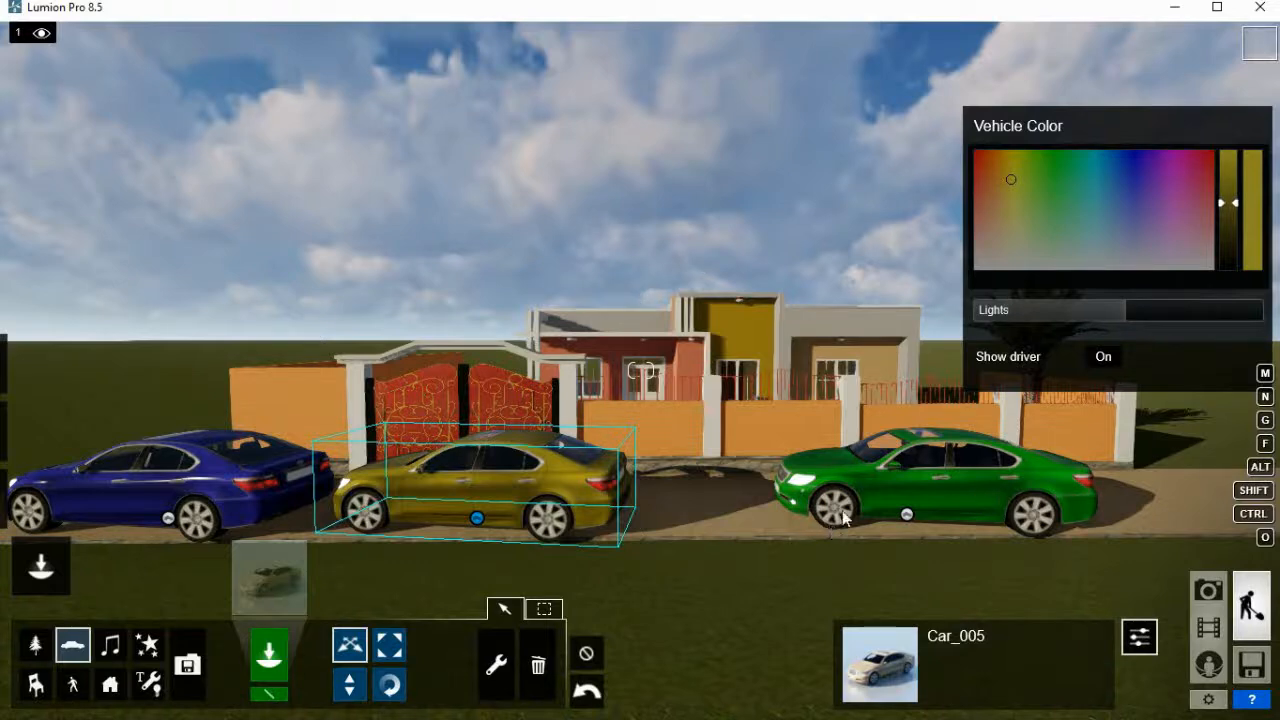
mouse_move(636, 330)
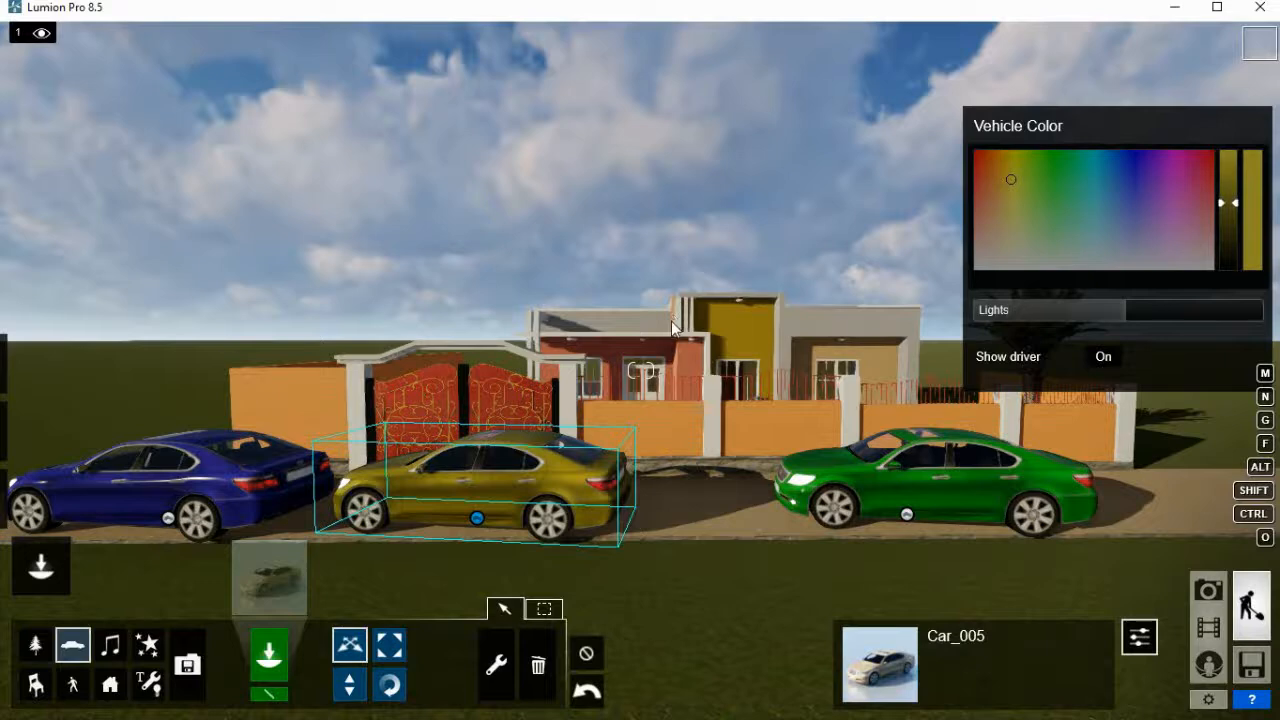
mouse_move(718, 280)
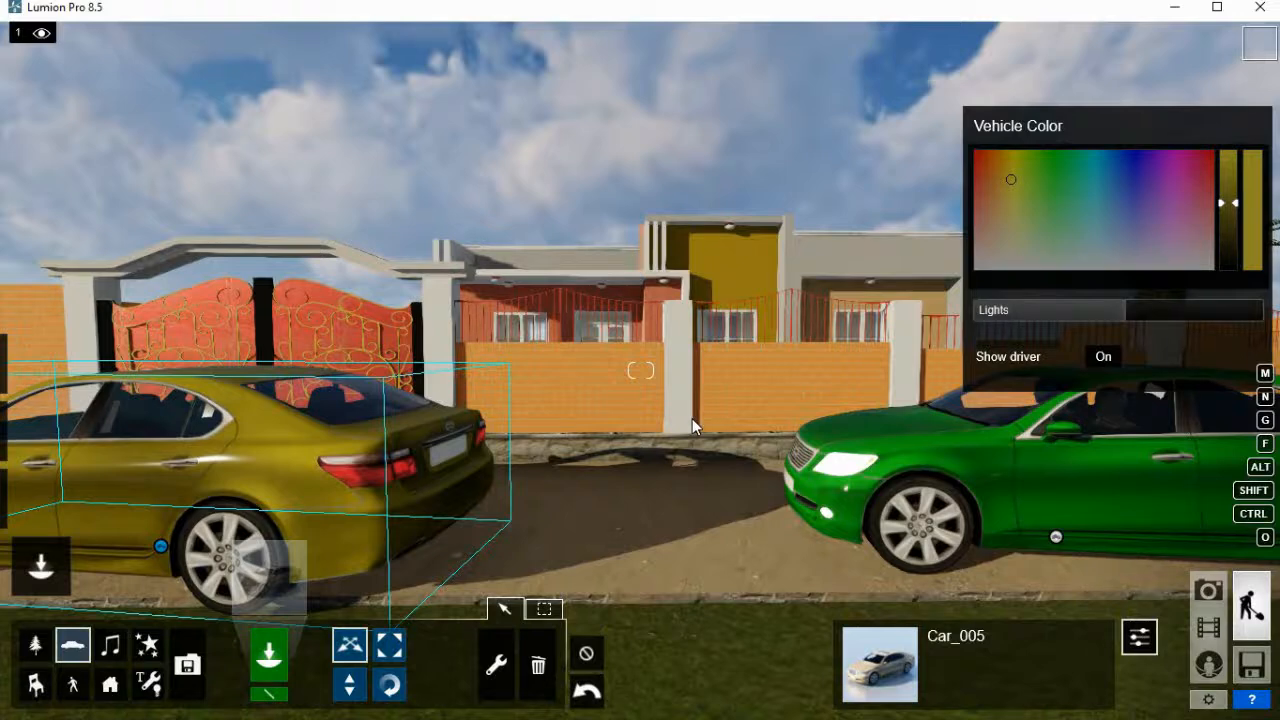
mouse_move(700, 436)
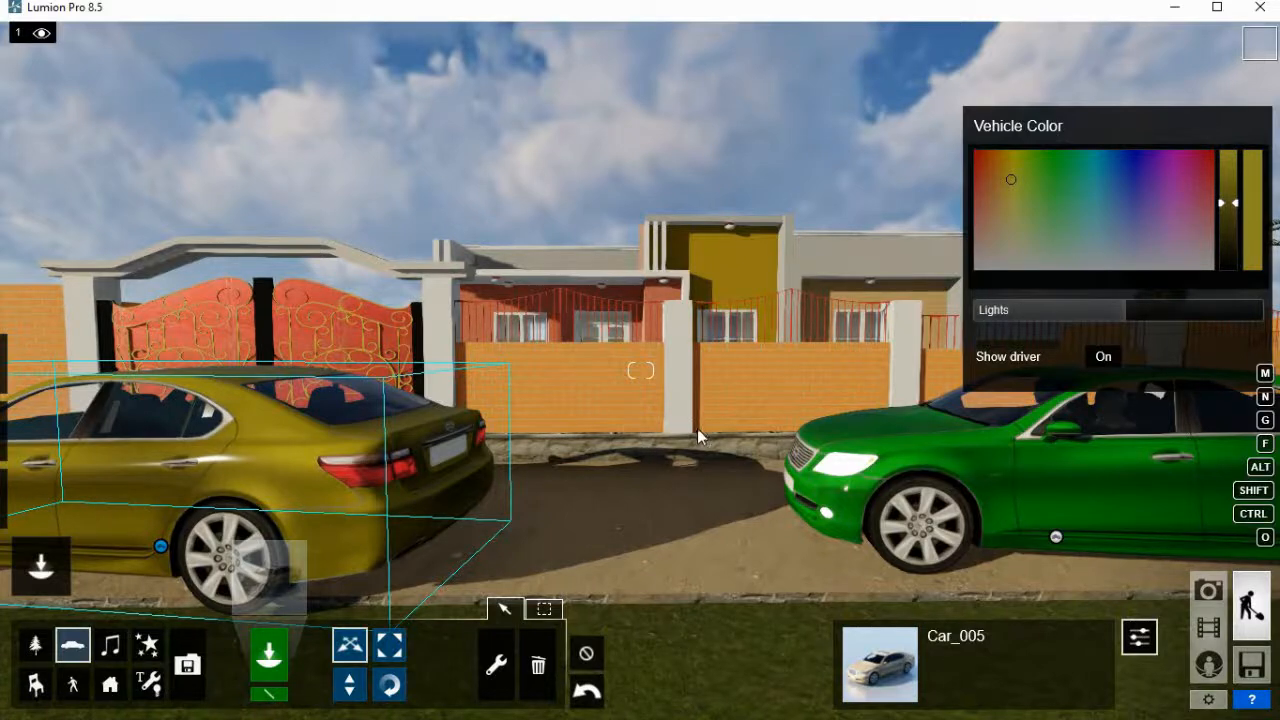
mouse_move(644, 380)
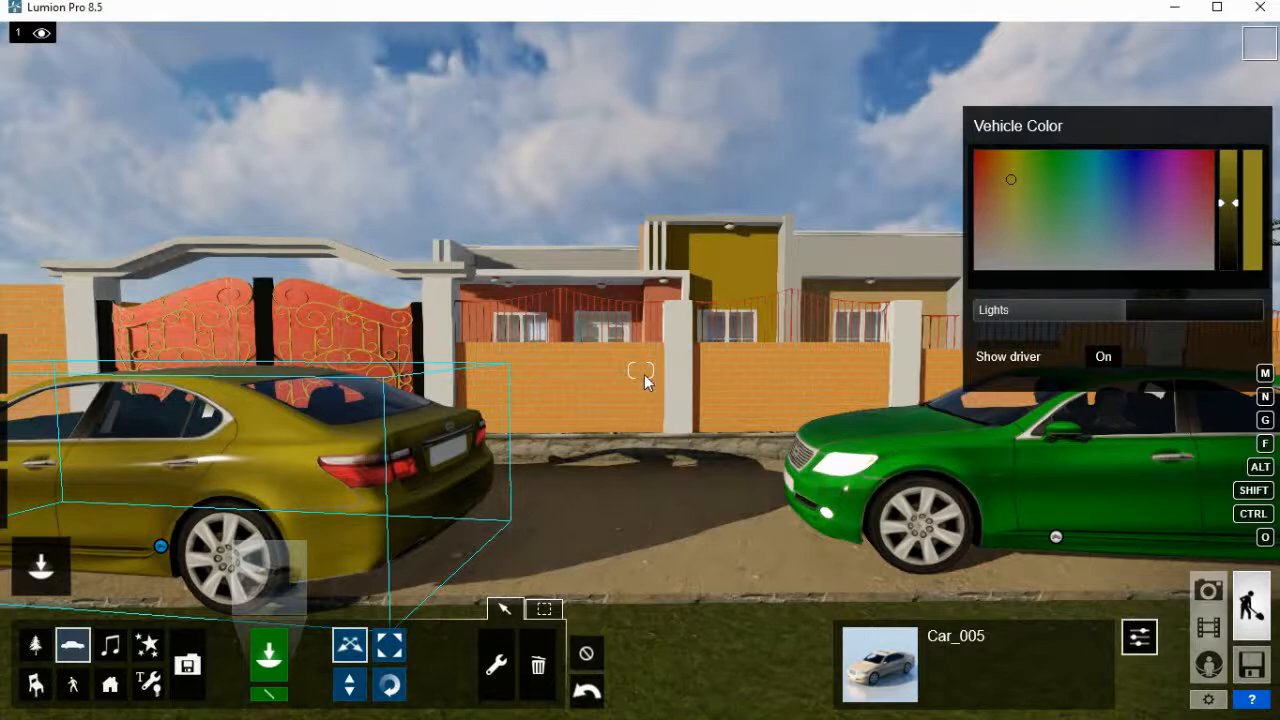